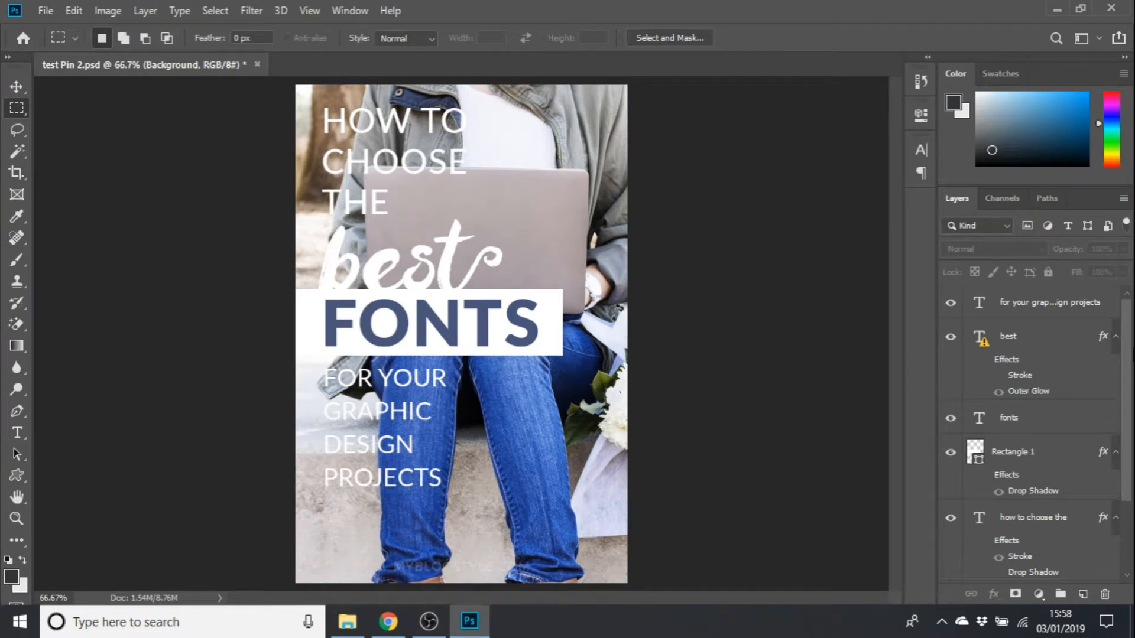
- Add a new empty layer named Gradient above the photo layer, Layer 5
scroll(down, 3)
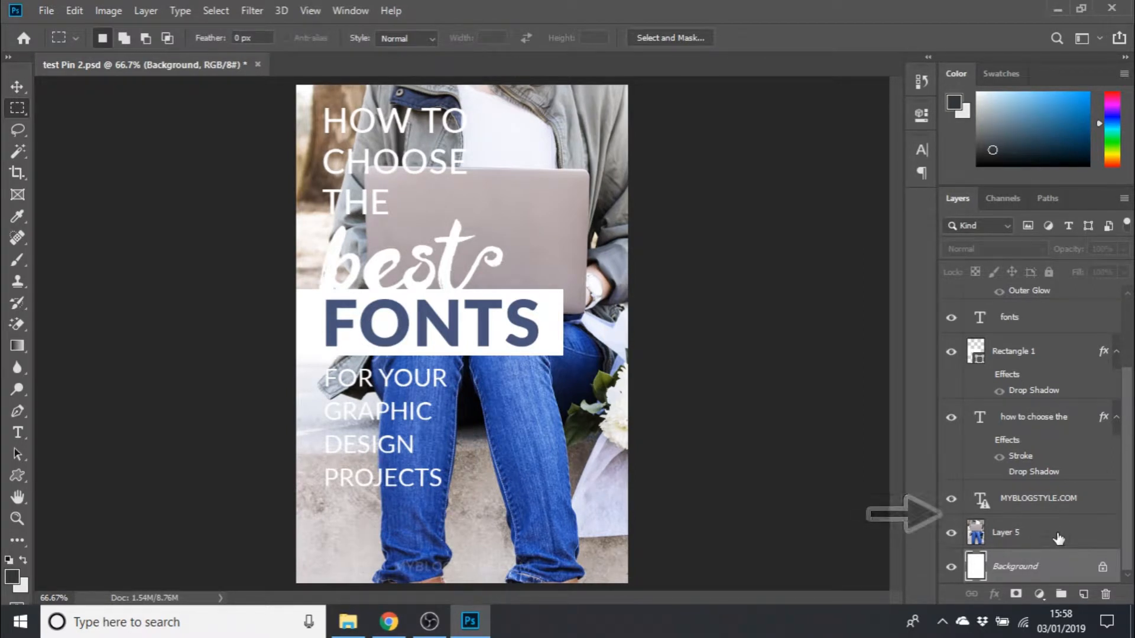
click(1005, 532)
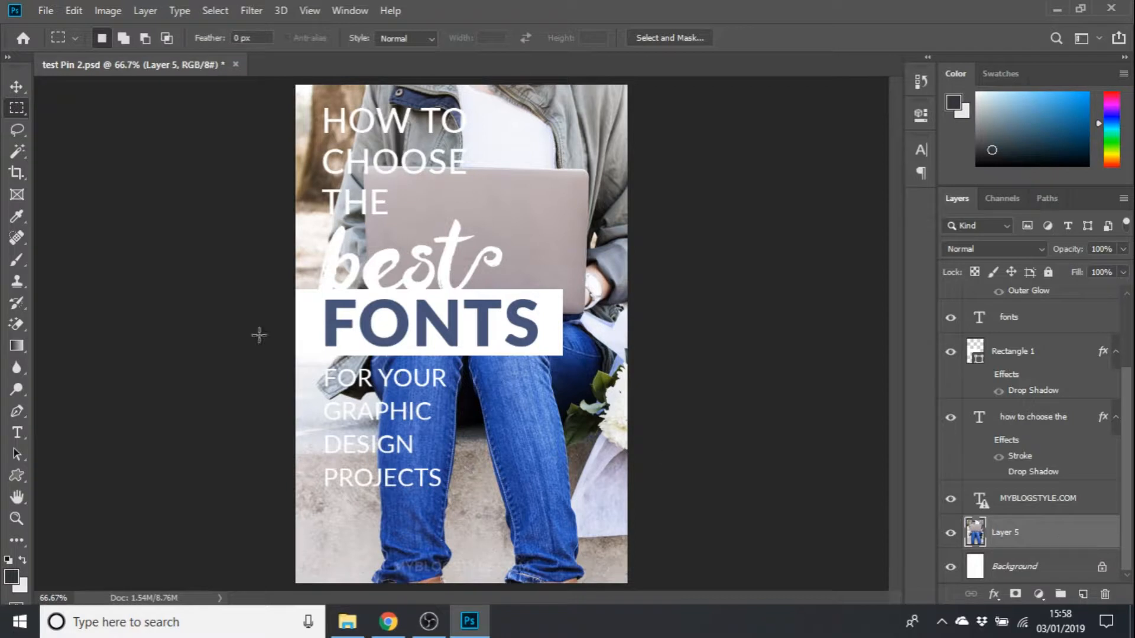
click(144, 10)
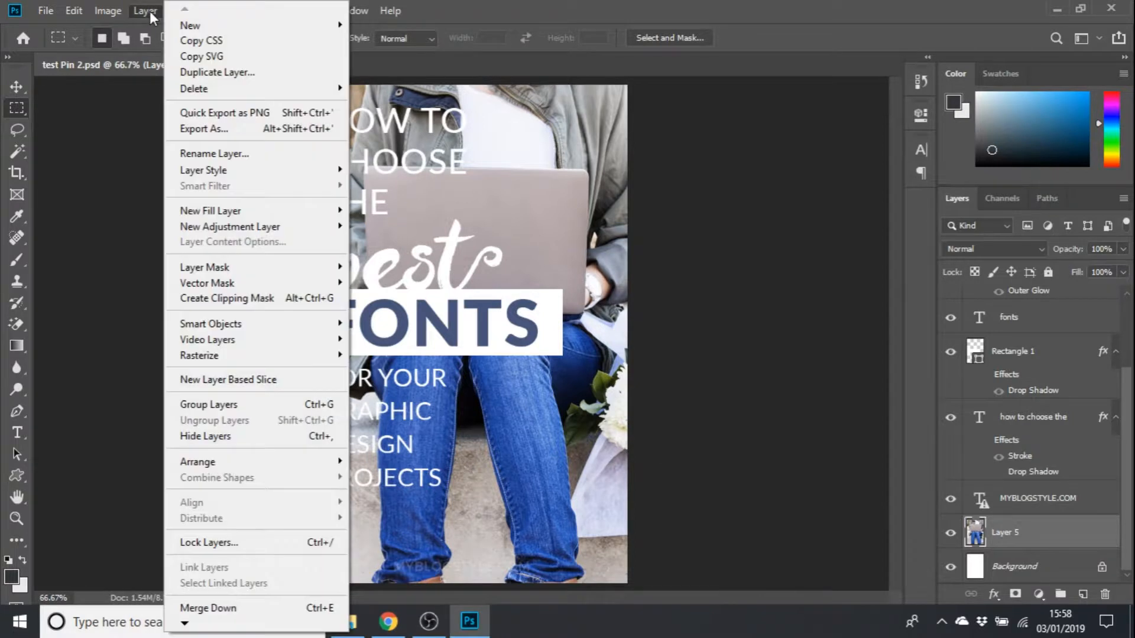
click(191, 24)
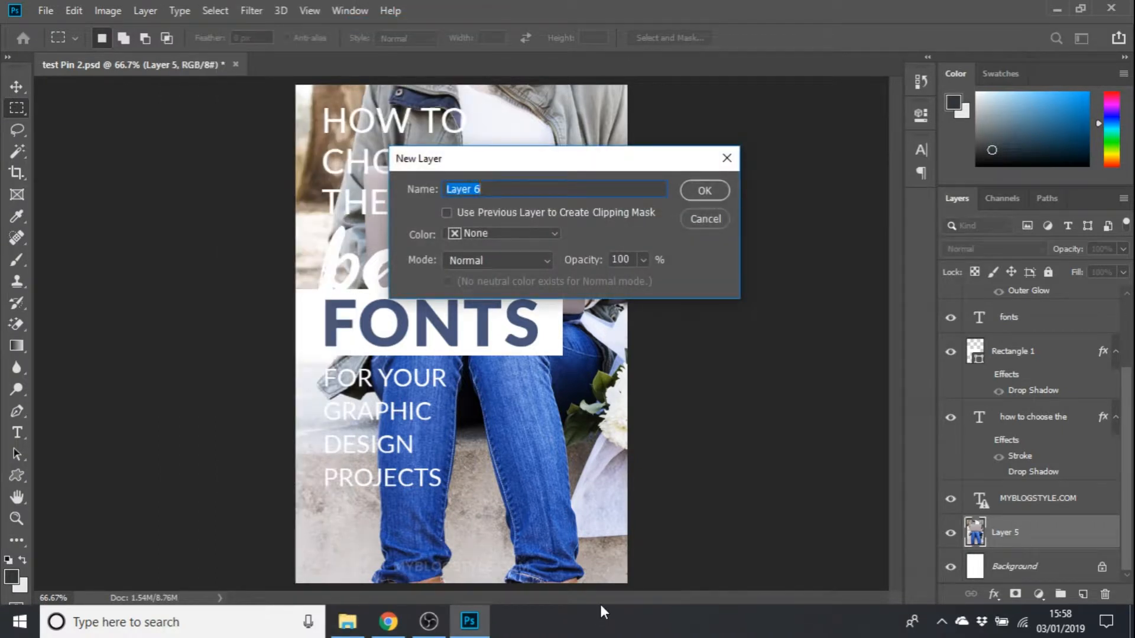
text(G)
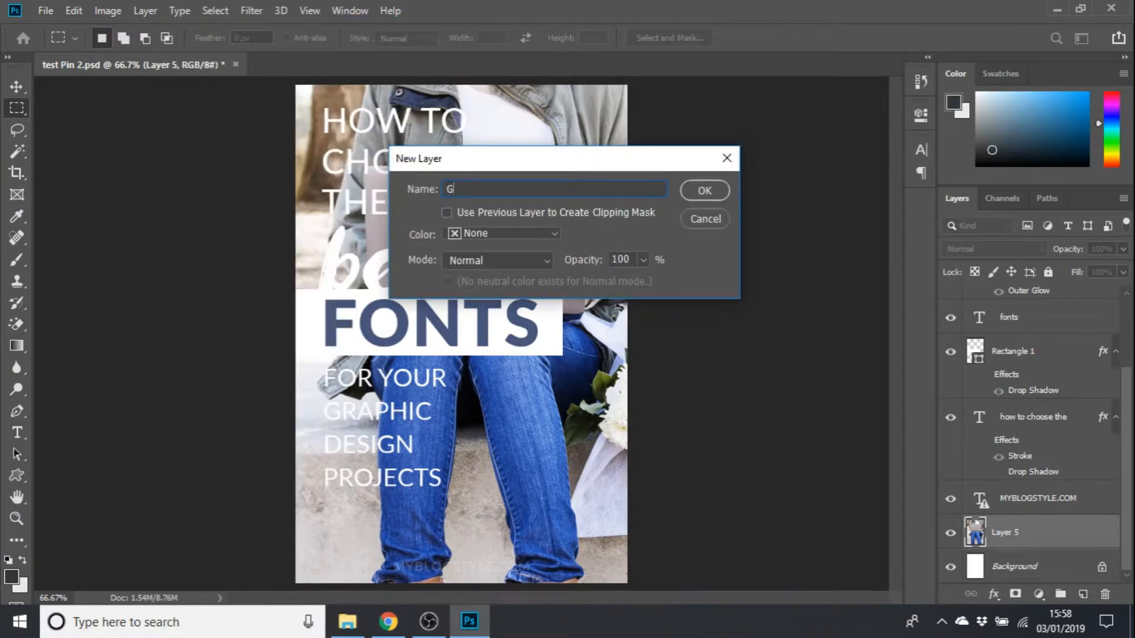
text(radient)
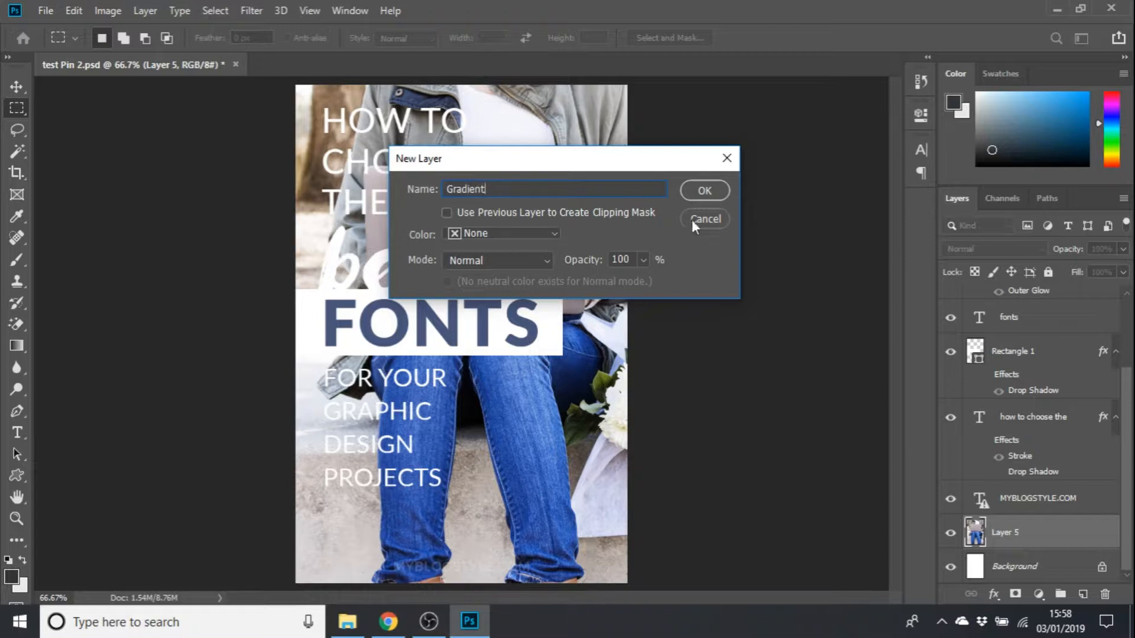
click(704, 190)
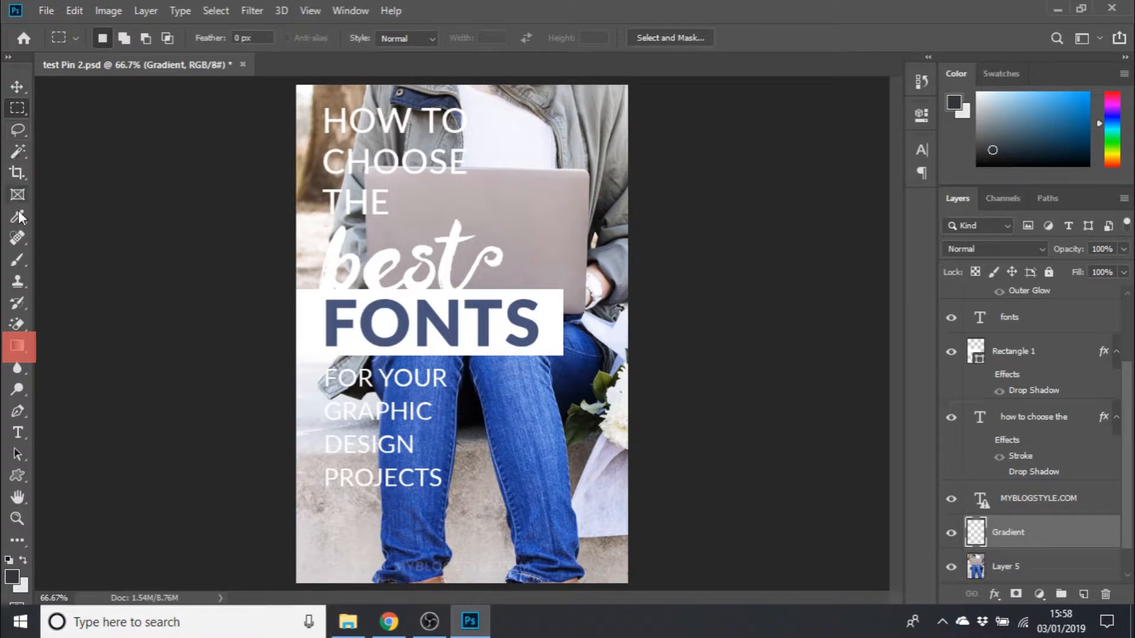
mouse_move(17, 347)
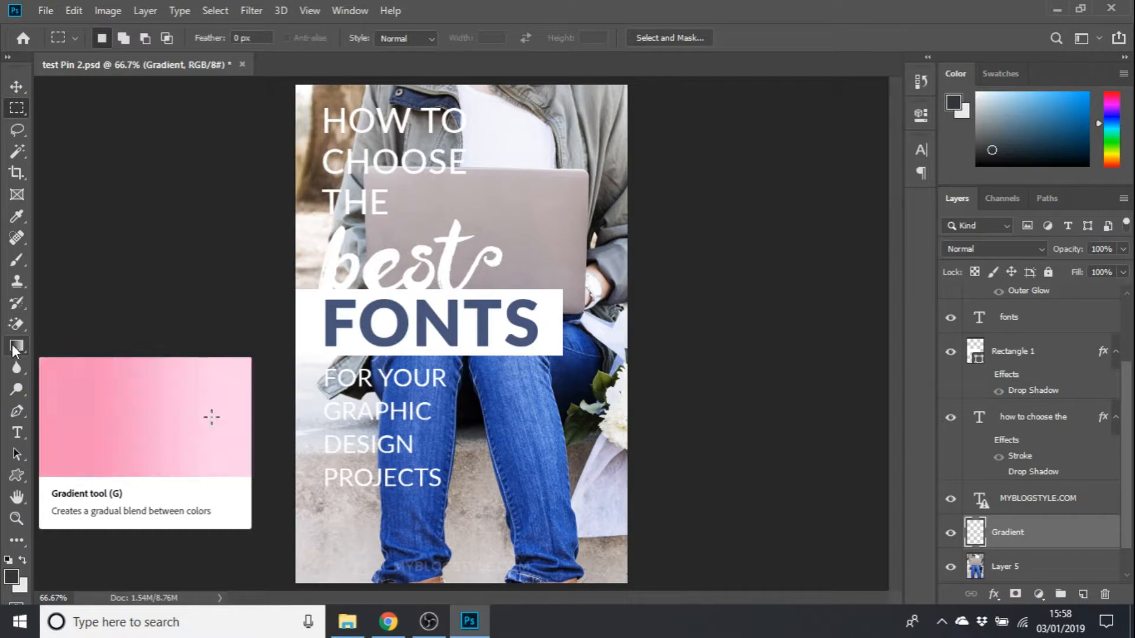
- Activate the Gradient Tool after briefly picking the Paint Bucket from the flyout
drag(113, 410, 221, 416)
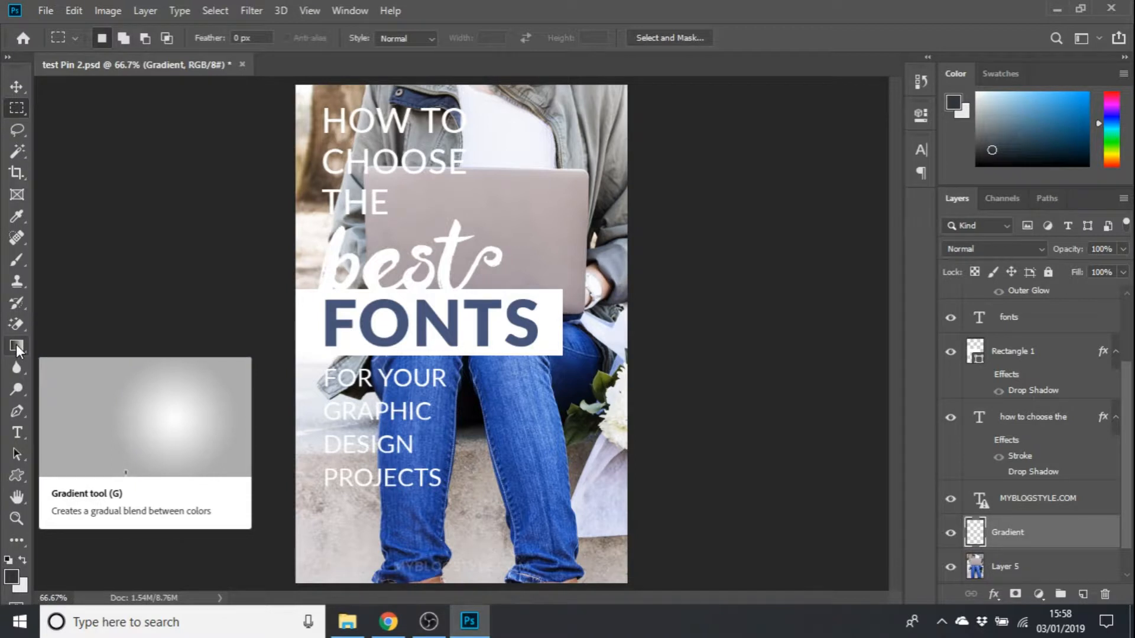
drag(89, 416, 201, 416)
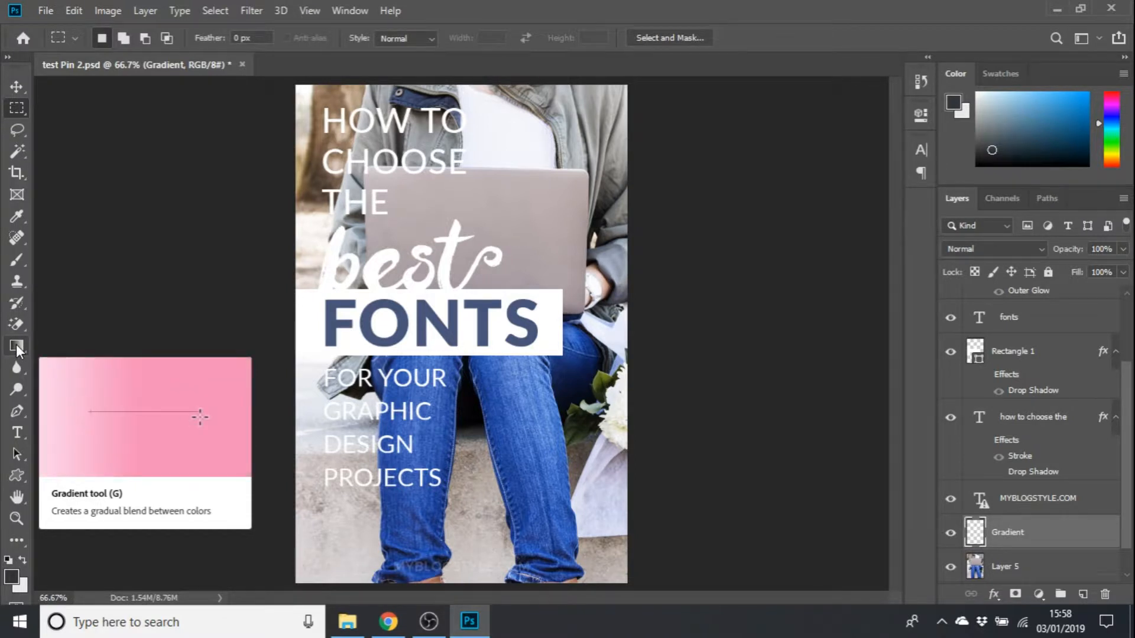
mouse_move(131, 407)
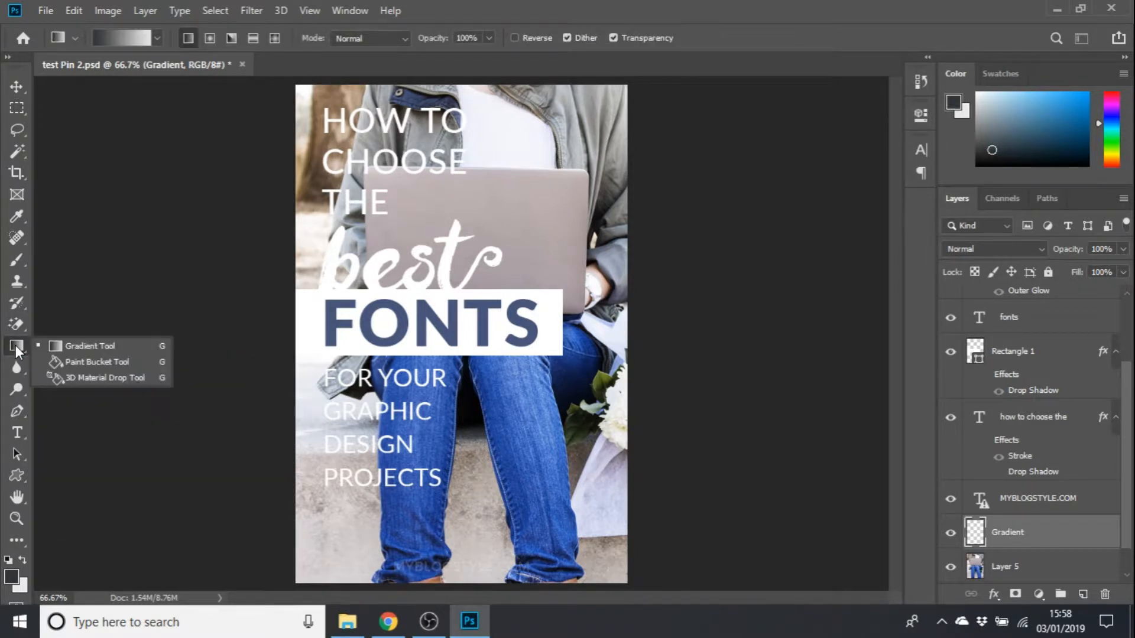
mouse_move(107, 378)
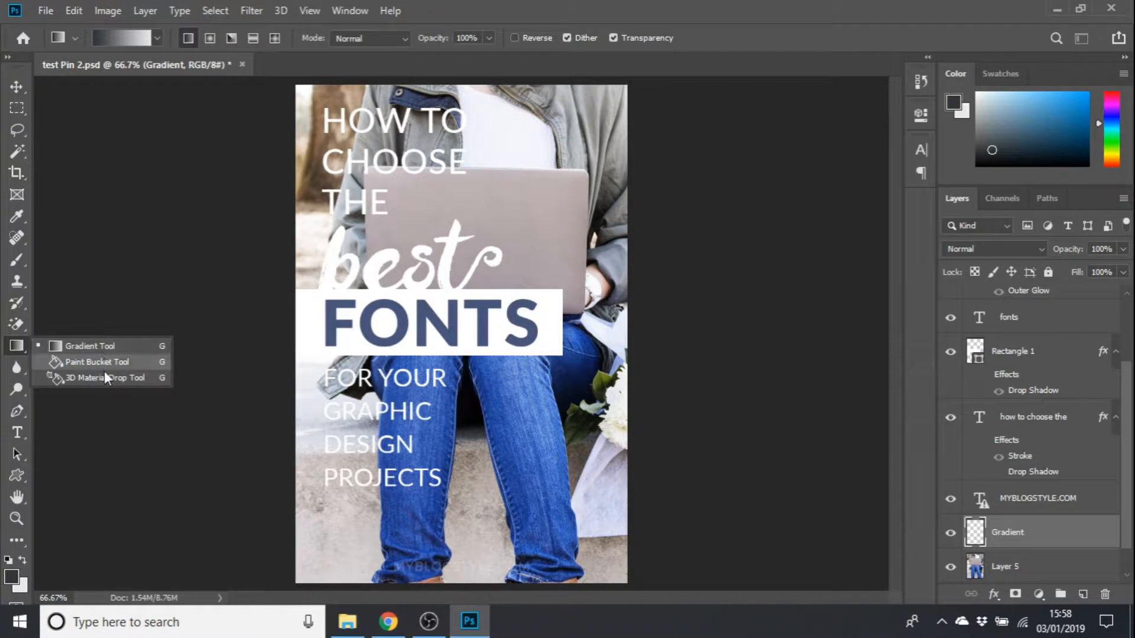
click(96, 362)
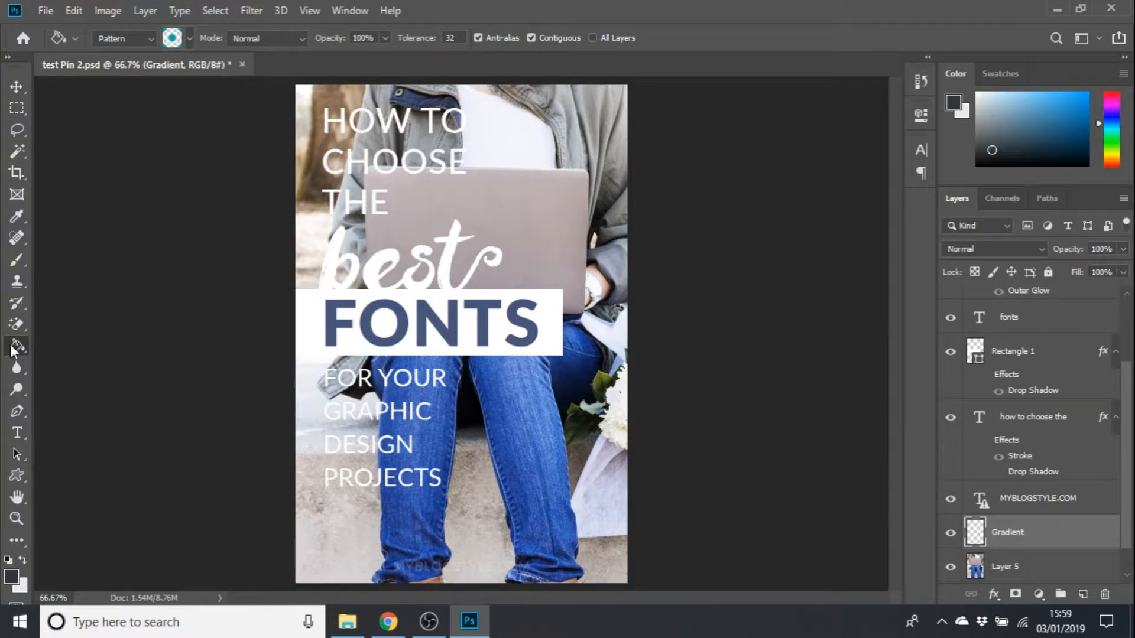
click(16, 345)
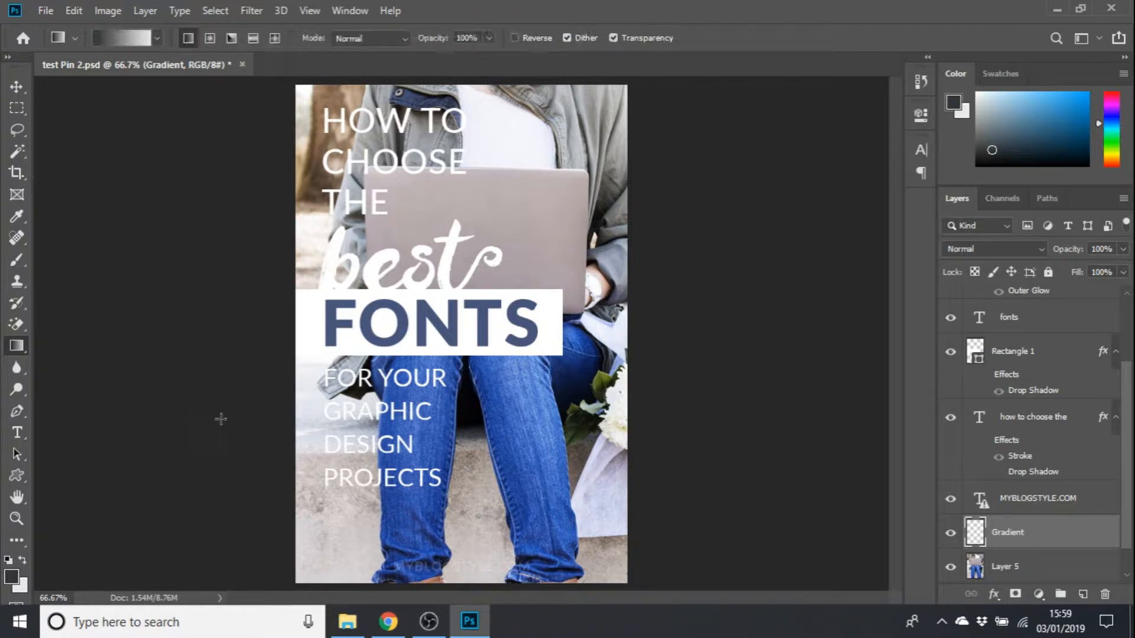
mouse_move(255, 412)
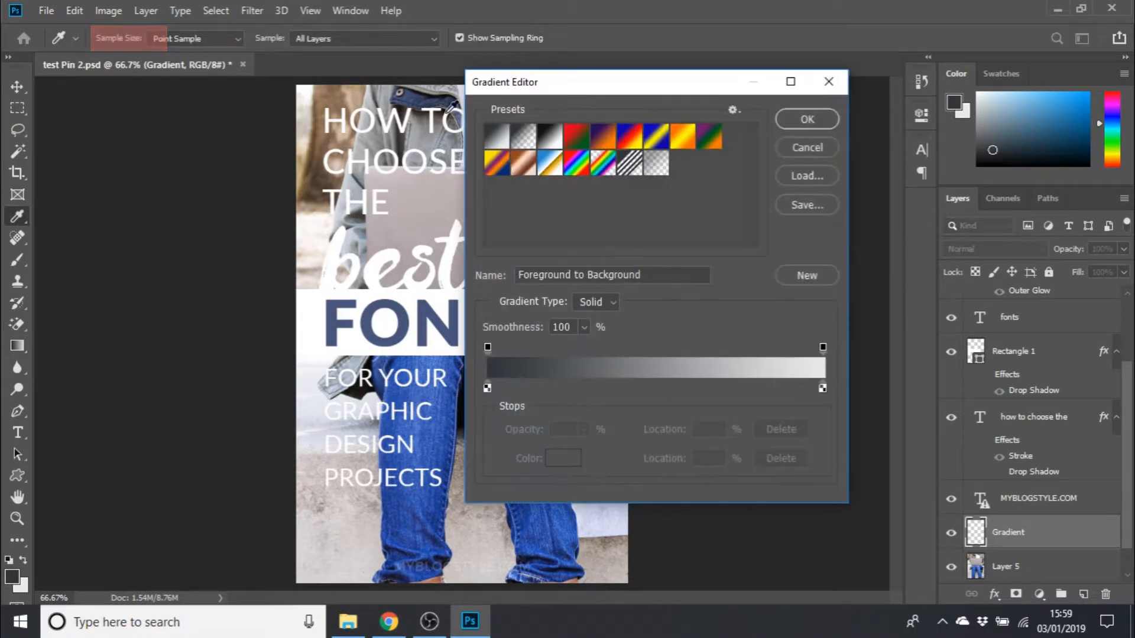
mouse_move(615, 137)
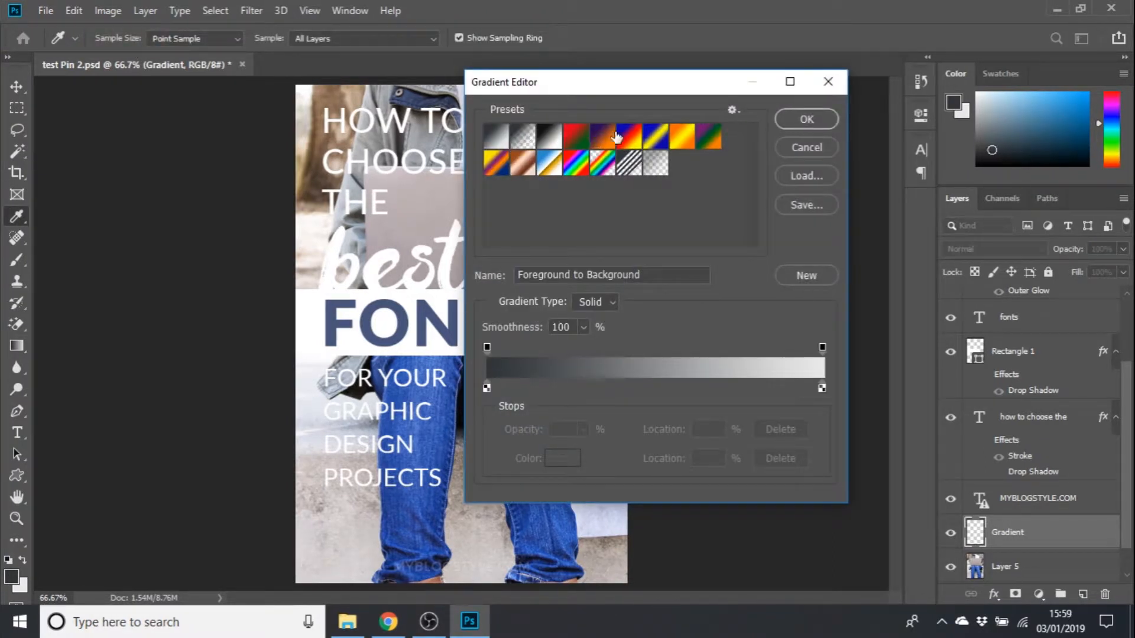
mouse_move(709, 160)
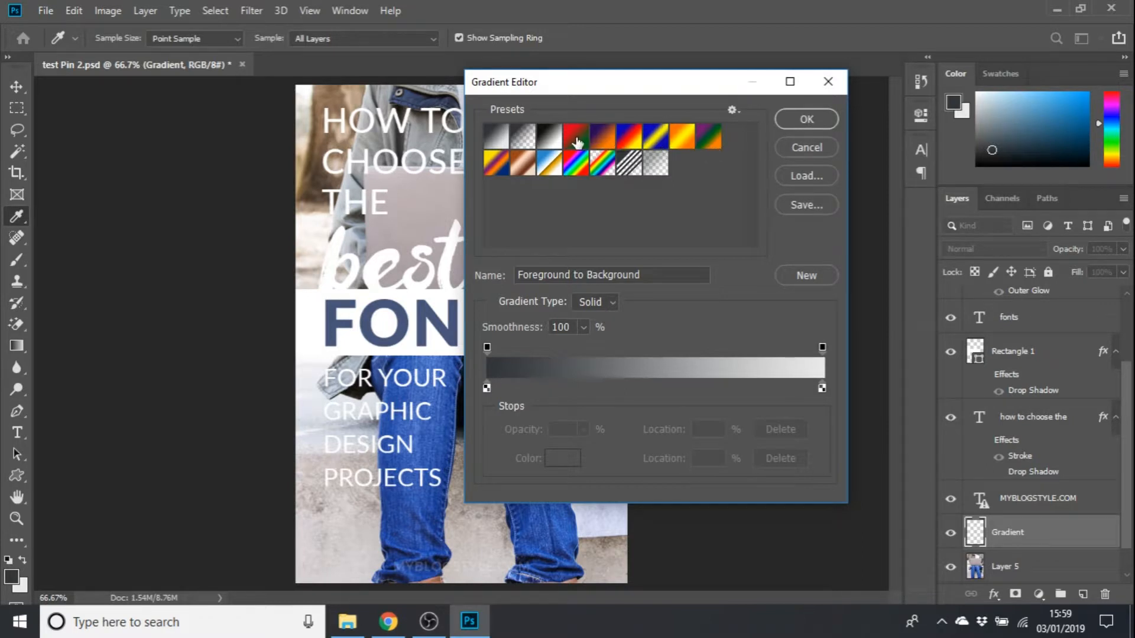
mouse_move(492, 142)
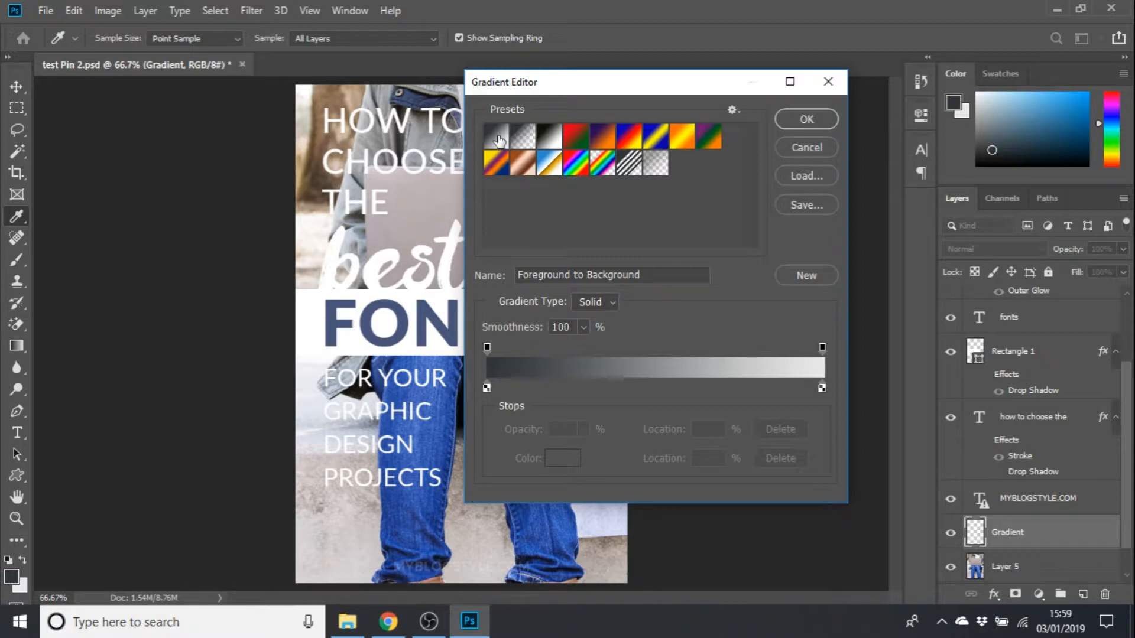
mouse_move(554, 94)
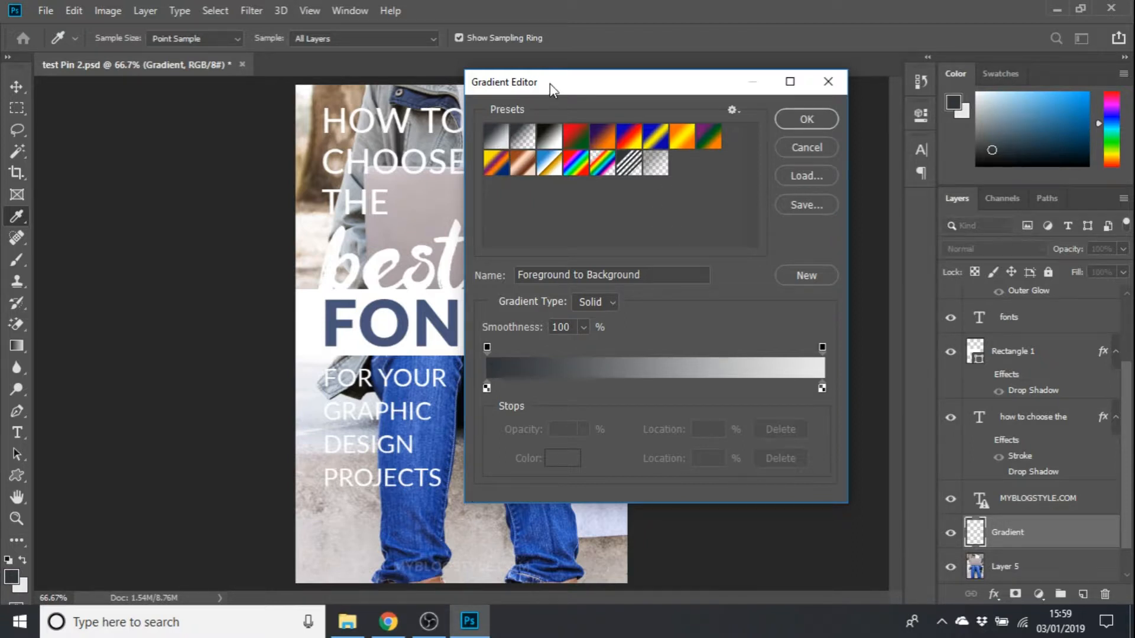
- Set the gradient's starting colour stop to bright yellow
drag(550, 82, 655, 105)
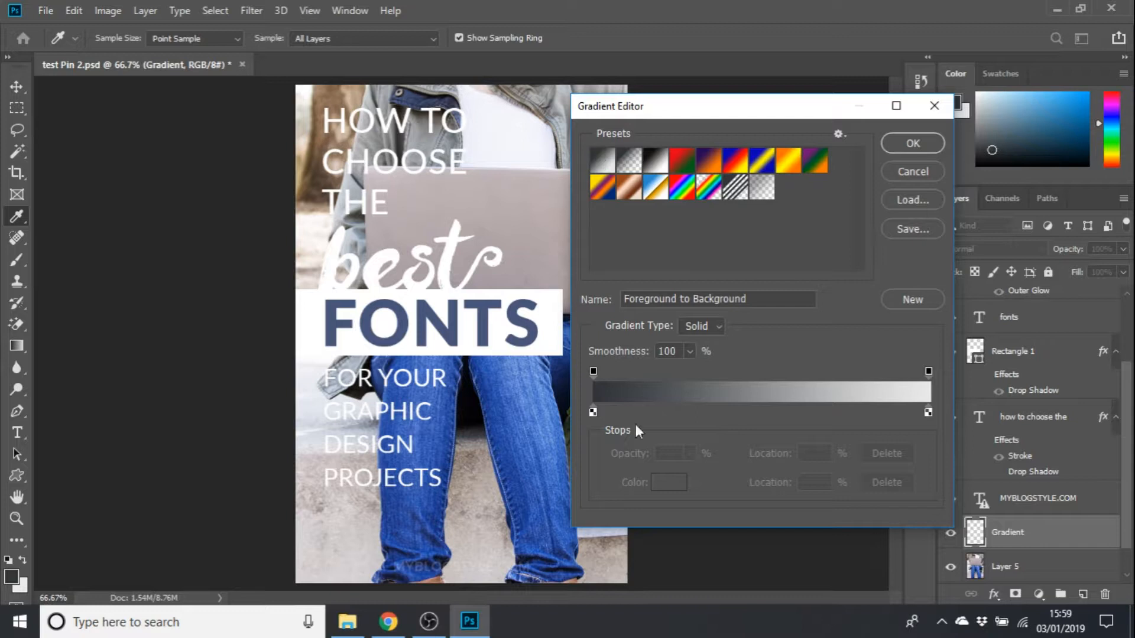
click(593, 411)
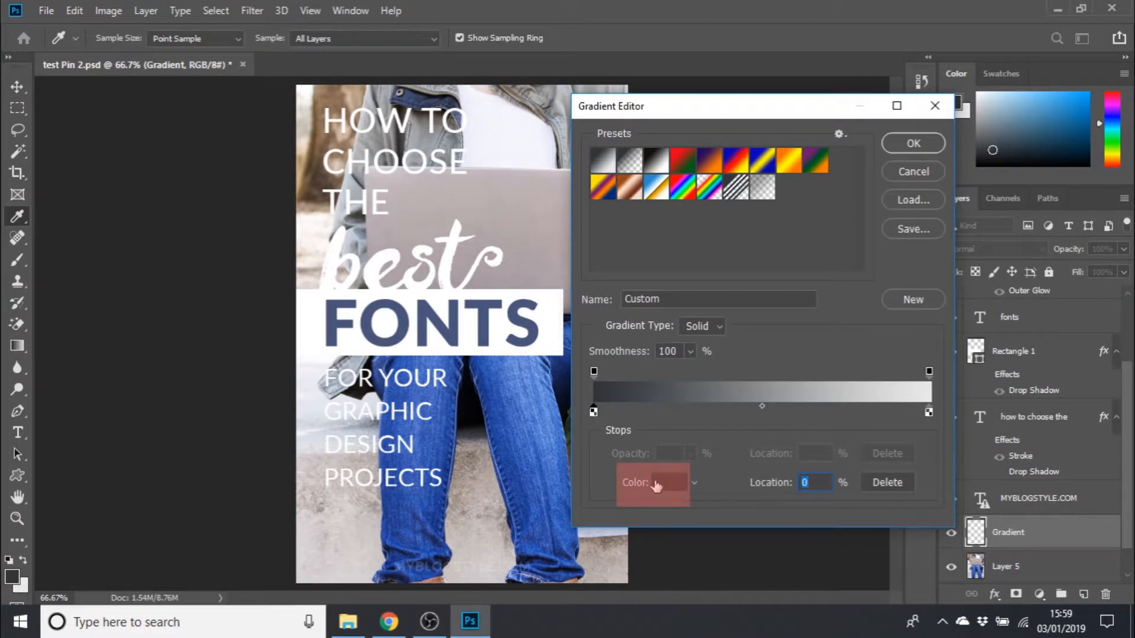
click(666, 482)
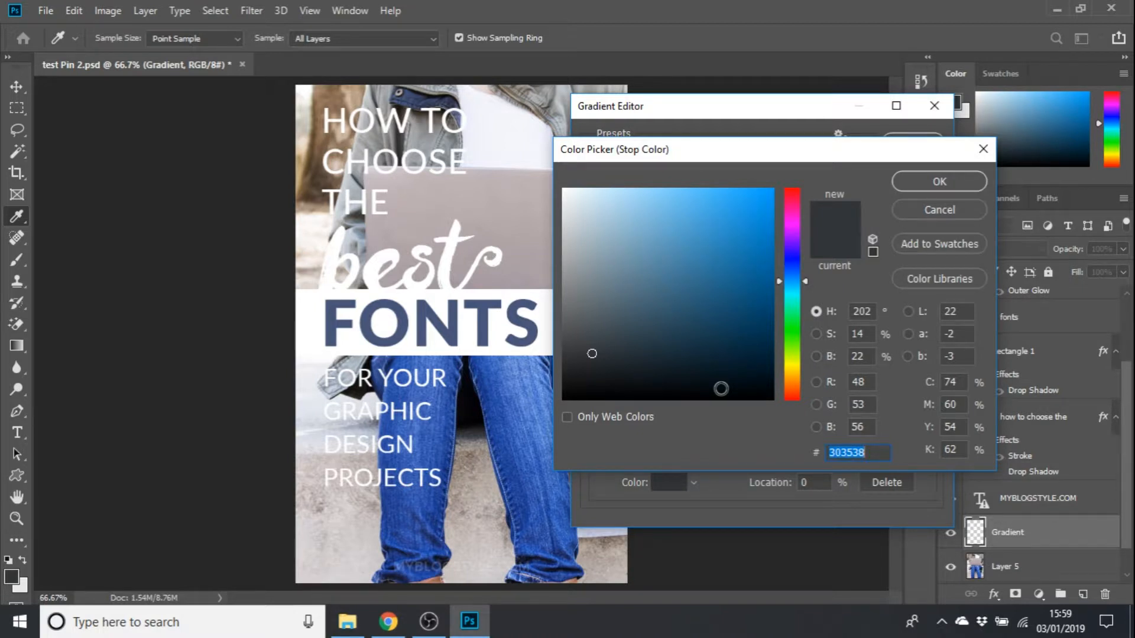
drag(721, 389, 729, 376)
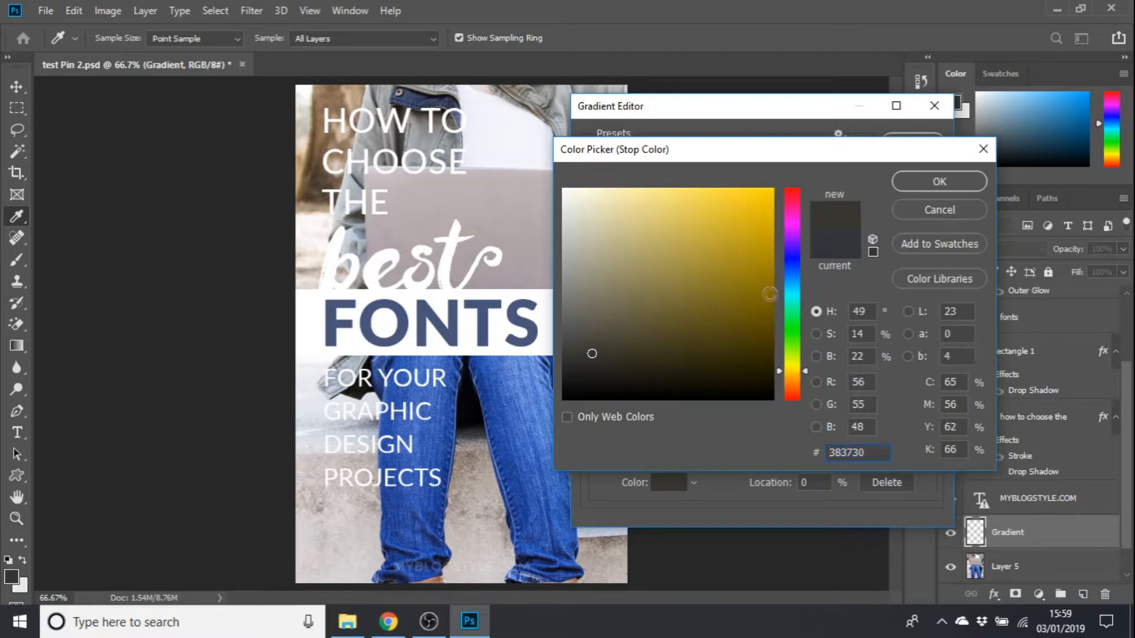
click(774, 187)
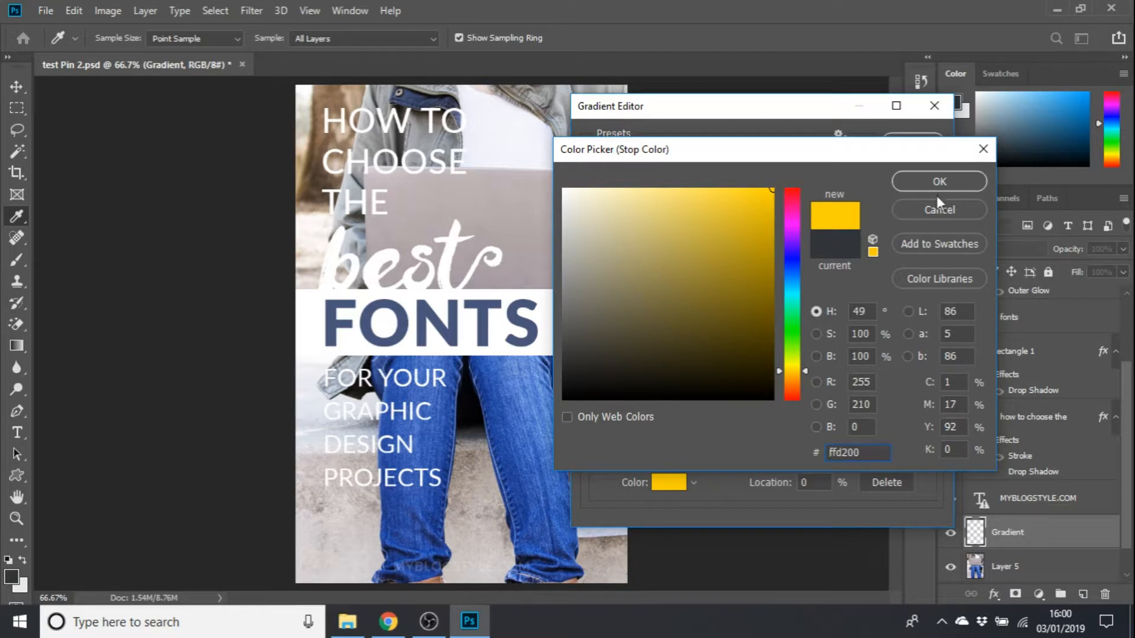
click(938, 182)
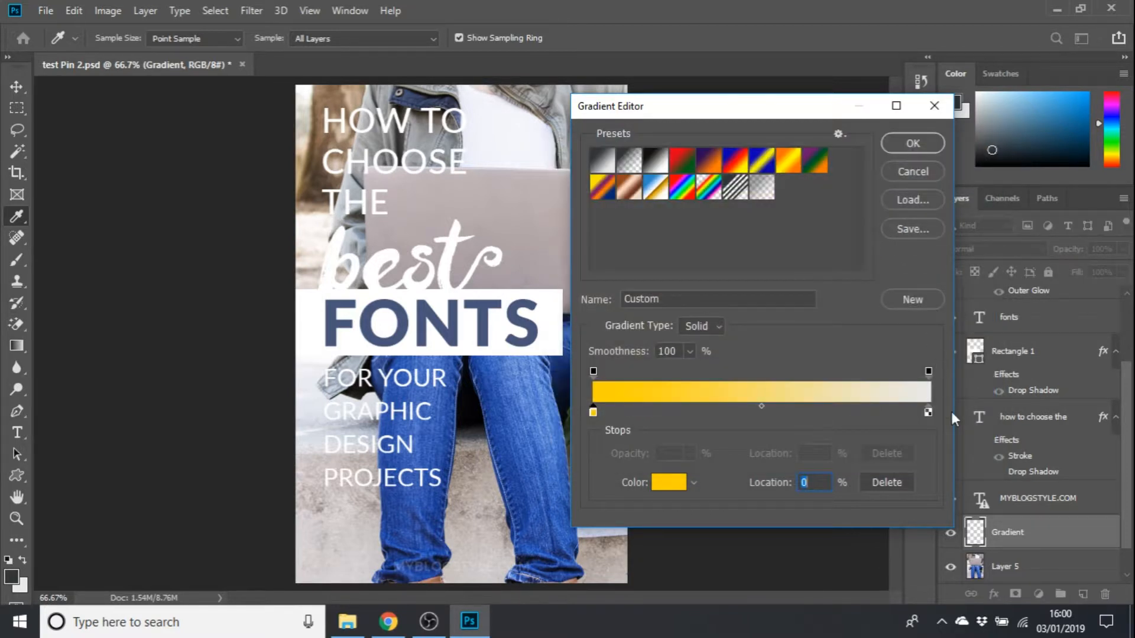
- Set the ending stop to deep orange-red #b62f05 and accept the gradient
click(928, 412)
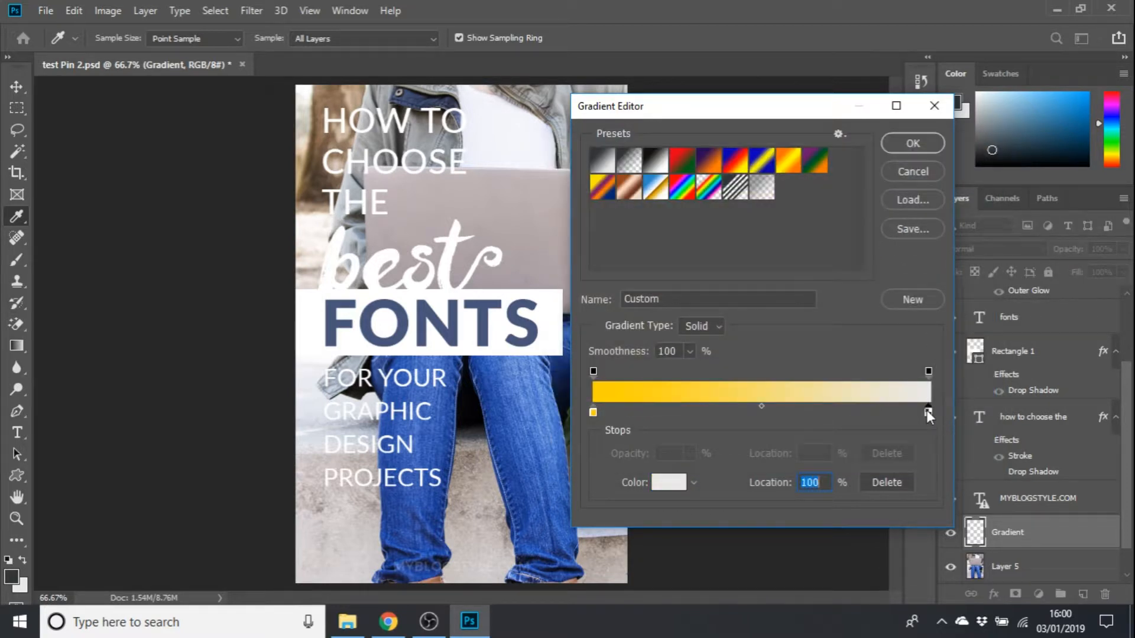
click(664, 483)
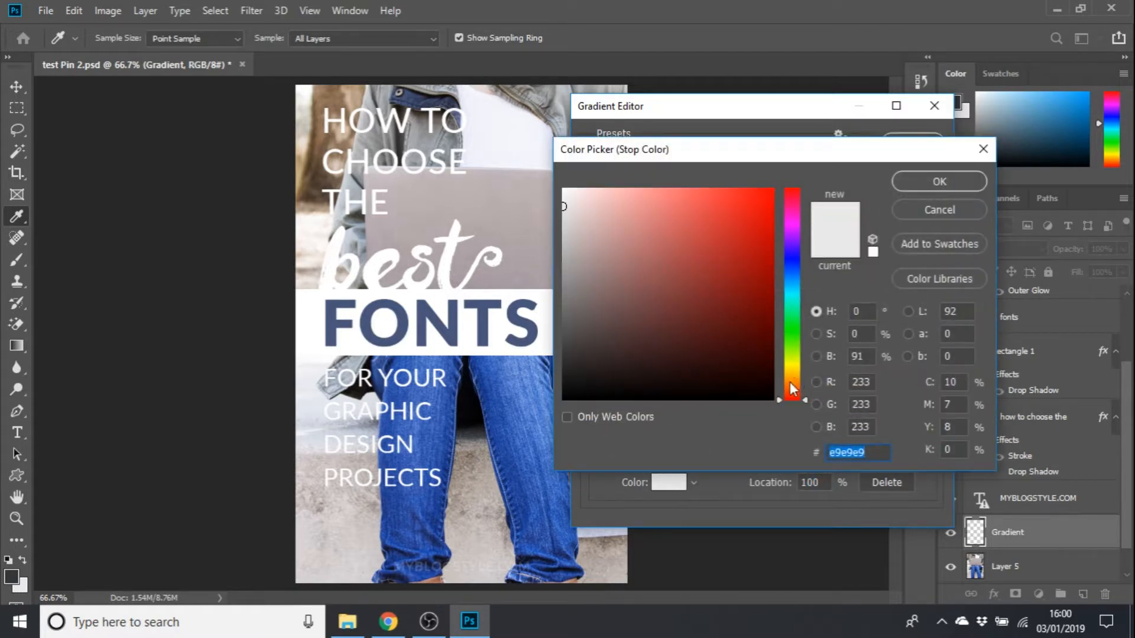
click(768, 249)
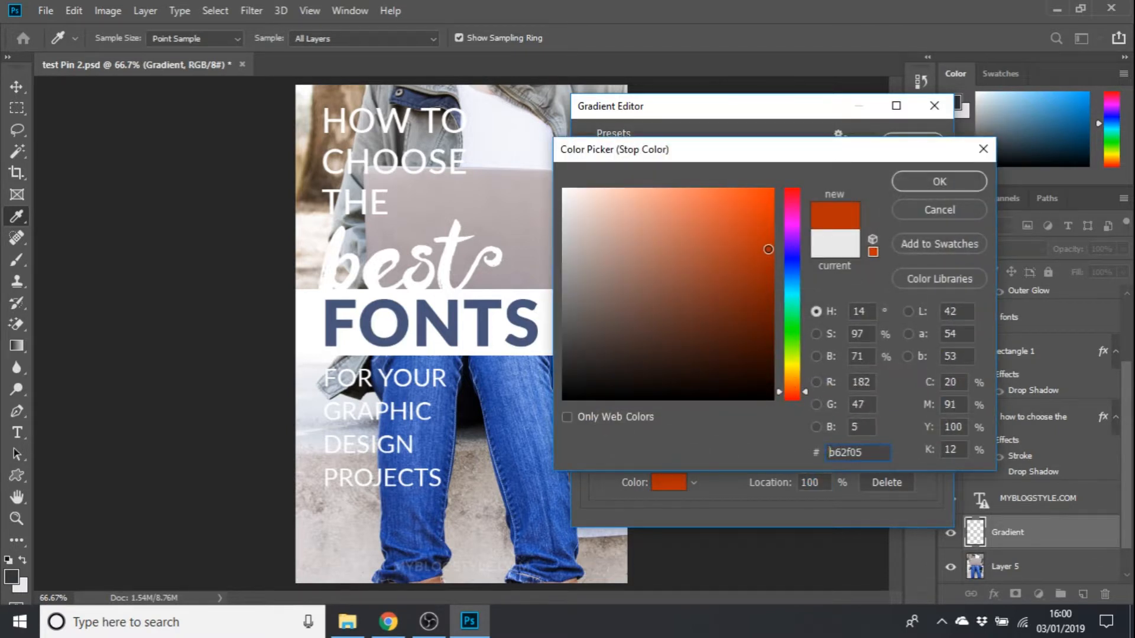
mouse_move(782, 295)
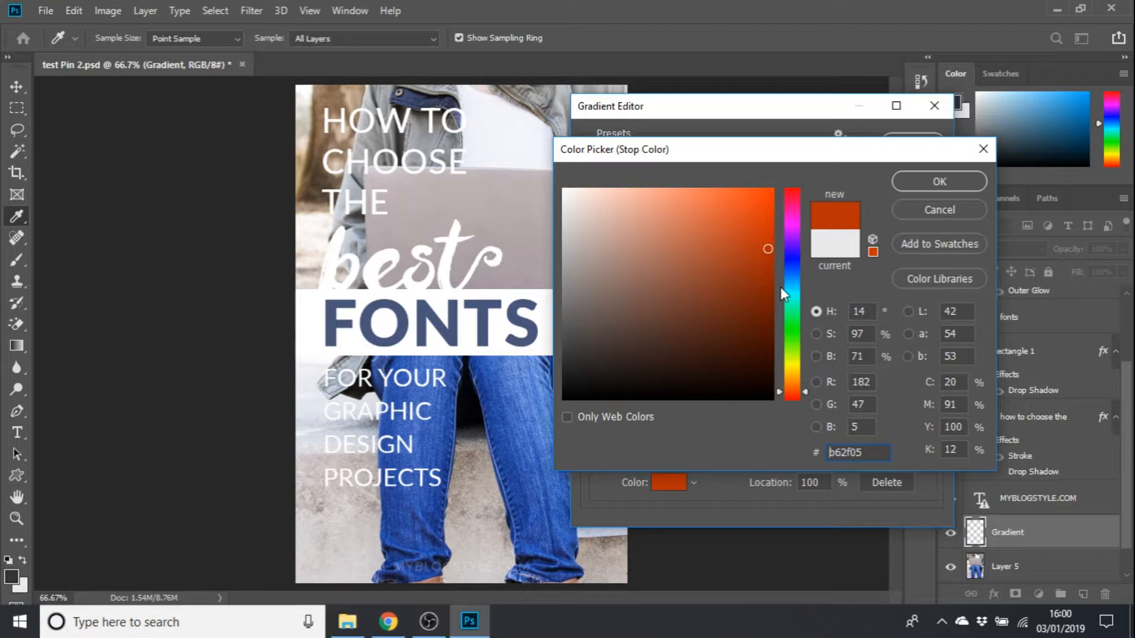
mouse_move(843, 161)
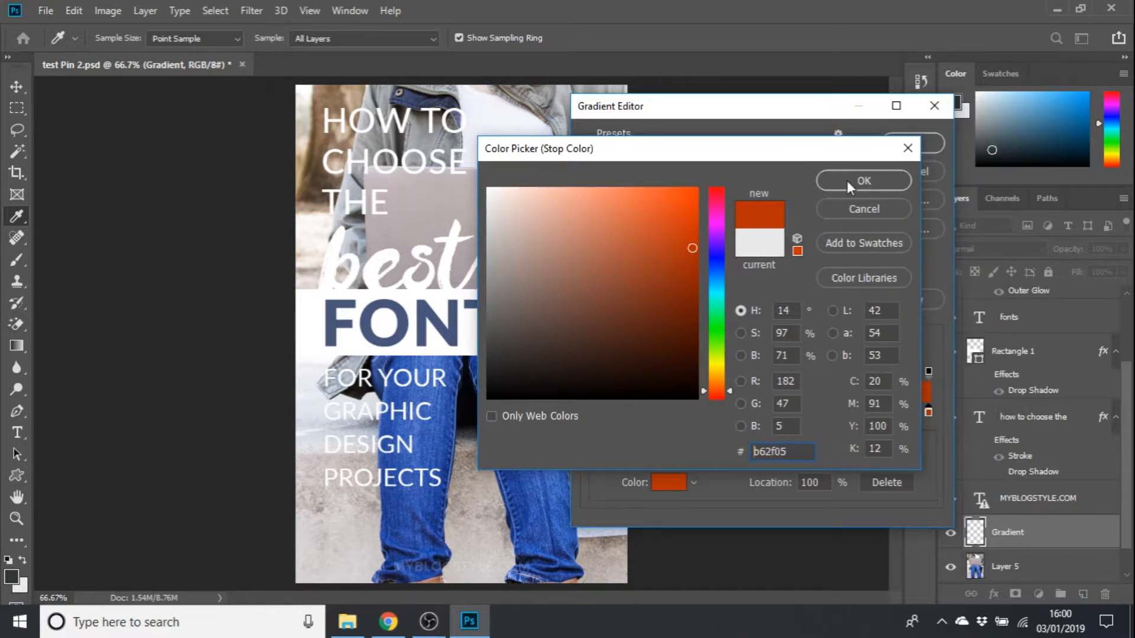
click(863, 180)
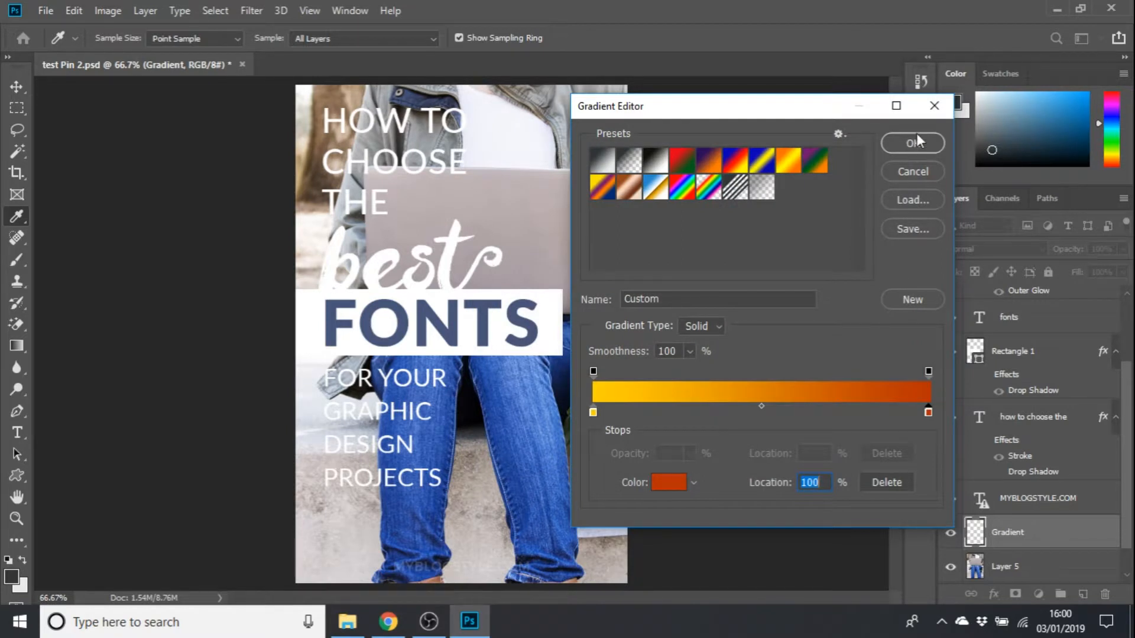
click(912, 143)
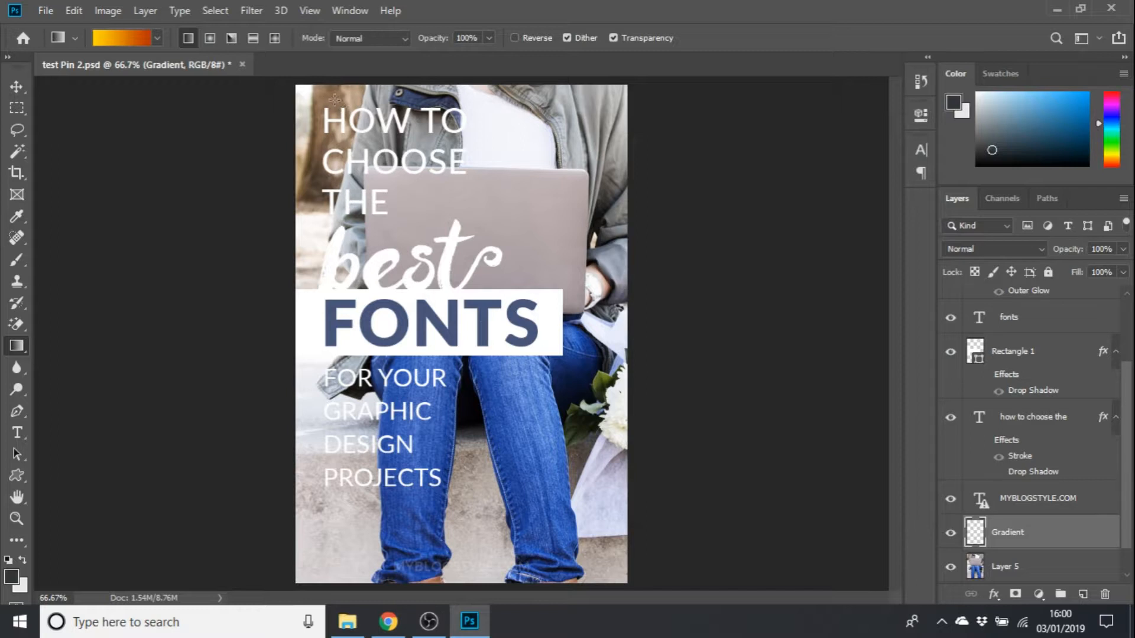
- Fill the Gradient layer with a diagonal yellow-to-orange gradient across the whole photo
drag(301, 88, 502, 437)
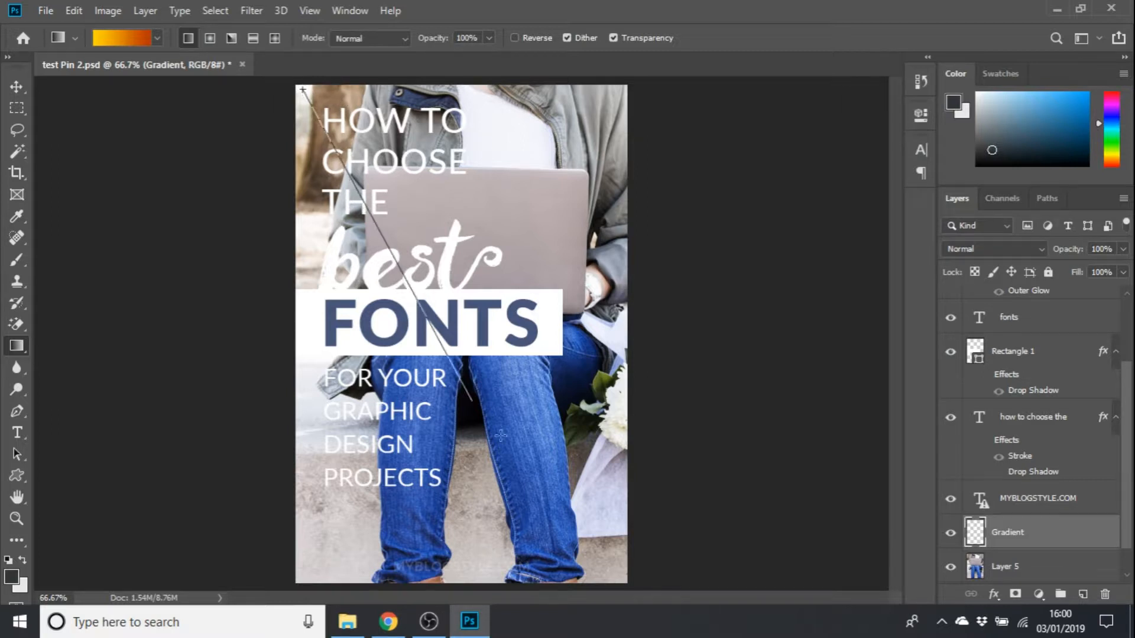
drag(301, 88, 617, 576)
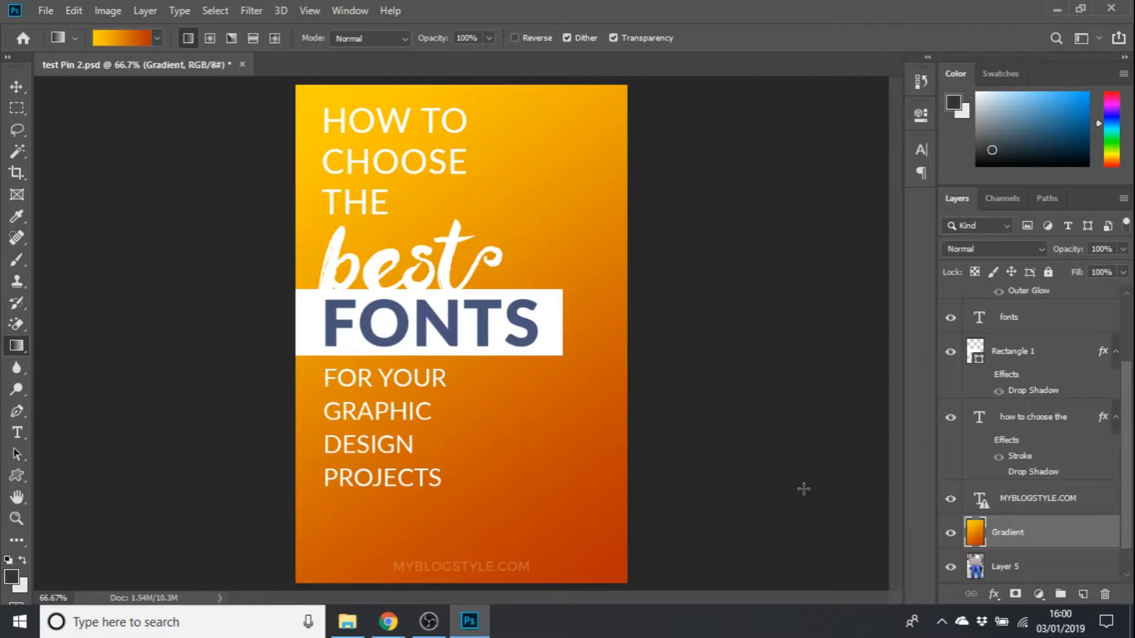
mouse_move(1024, 551)
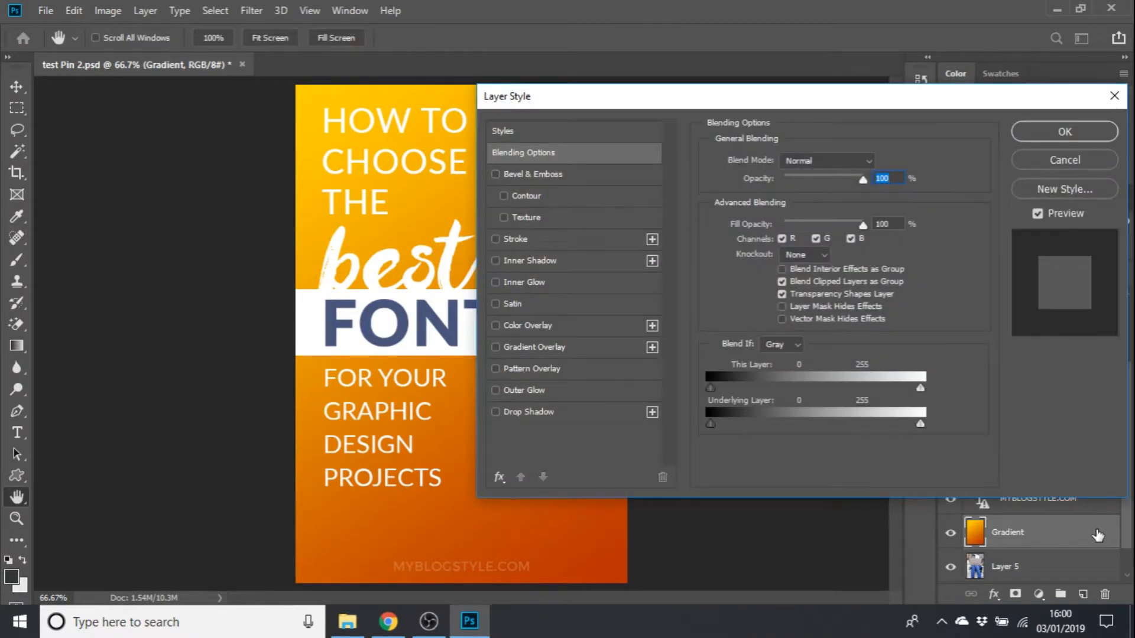
mouse_move(819, 210)
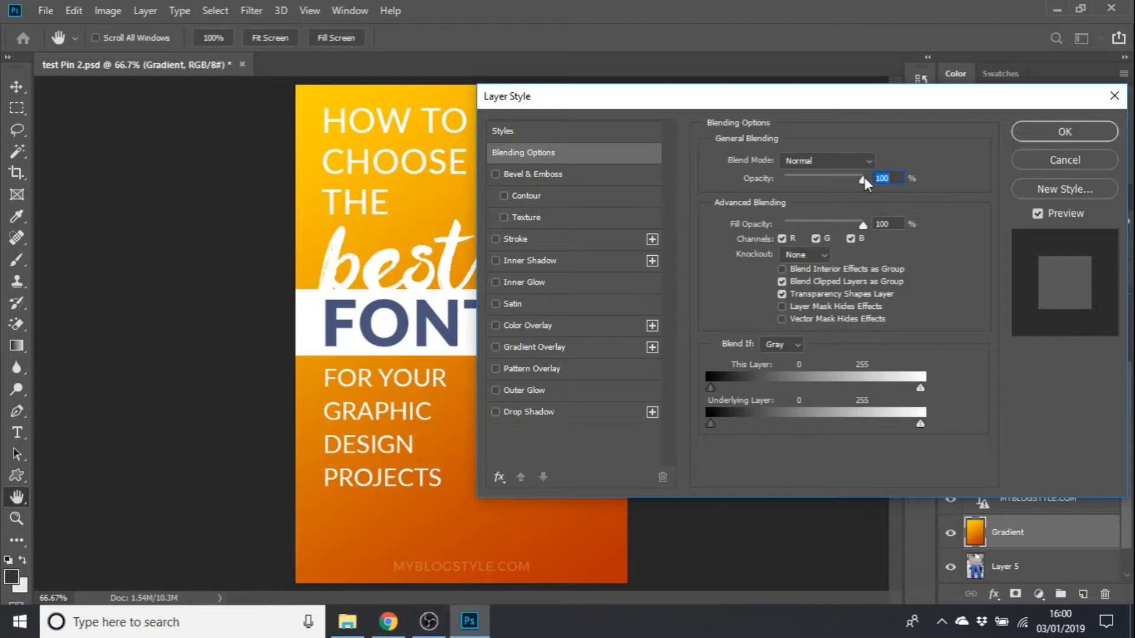
- Lower the Gradient layer's blending opacity to about 82%
drag(863, 179, 833, 178)
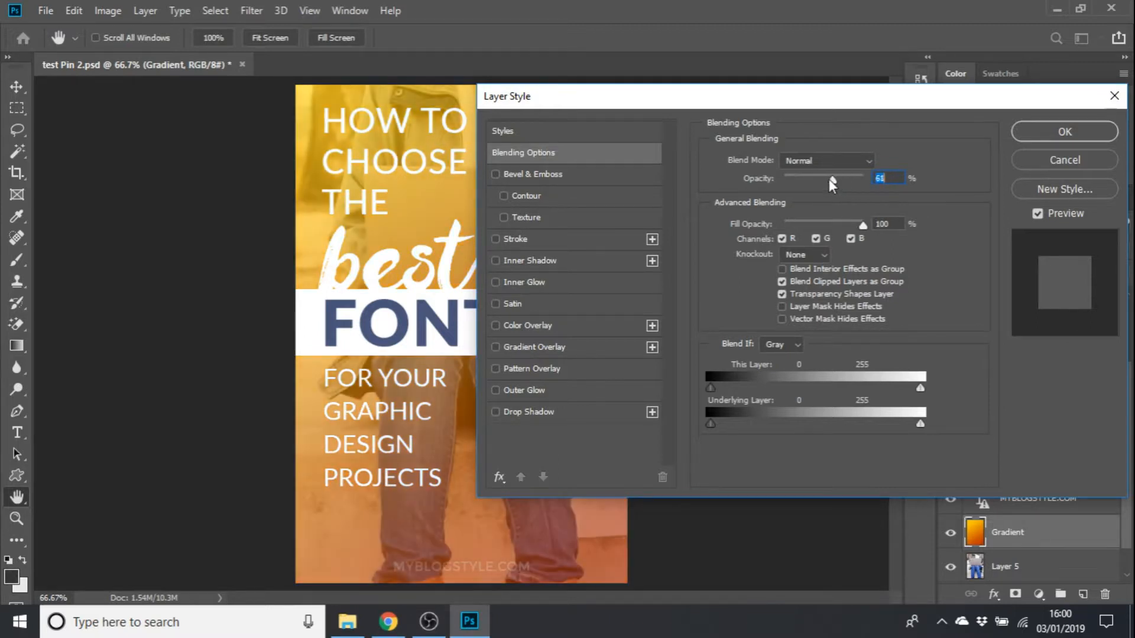
drag(830, 182, 795, 182)
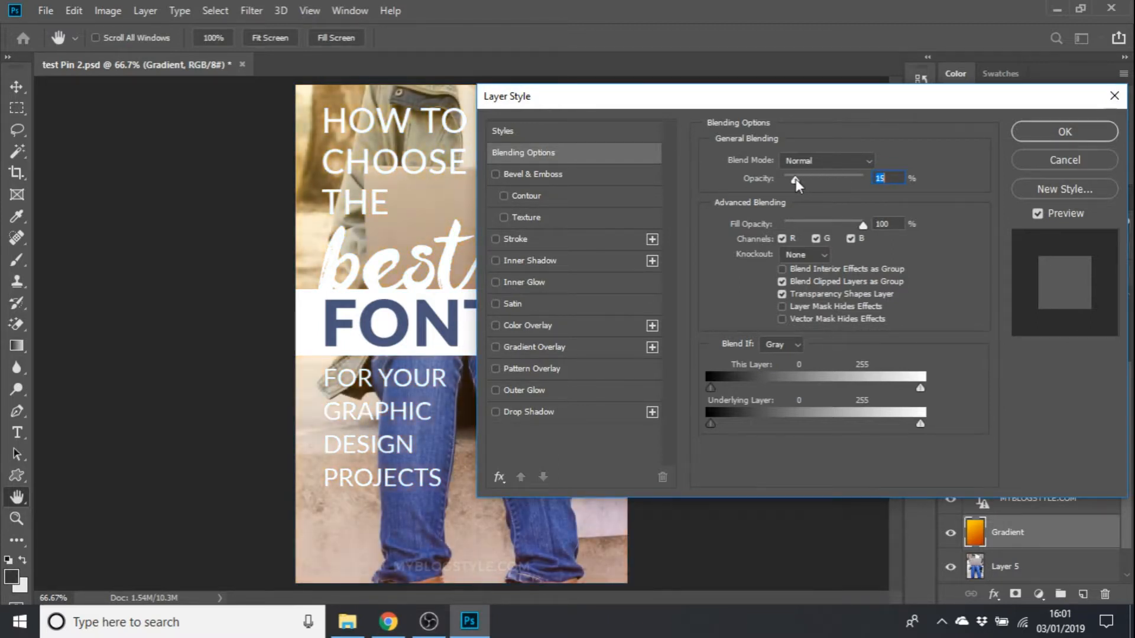
drag(795, 179, 855, 178)
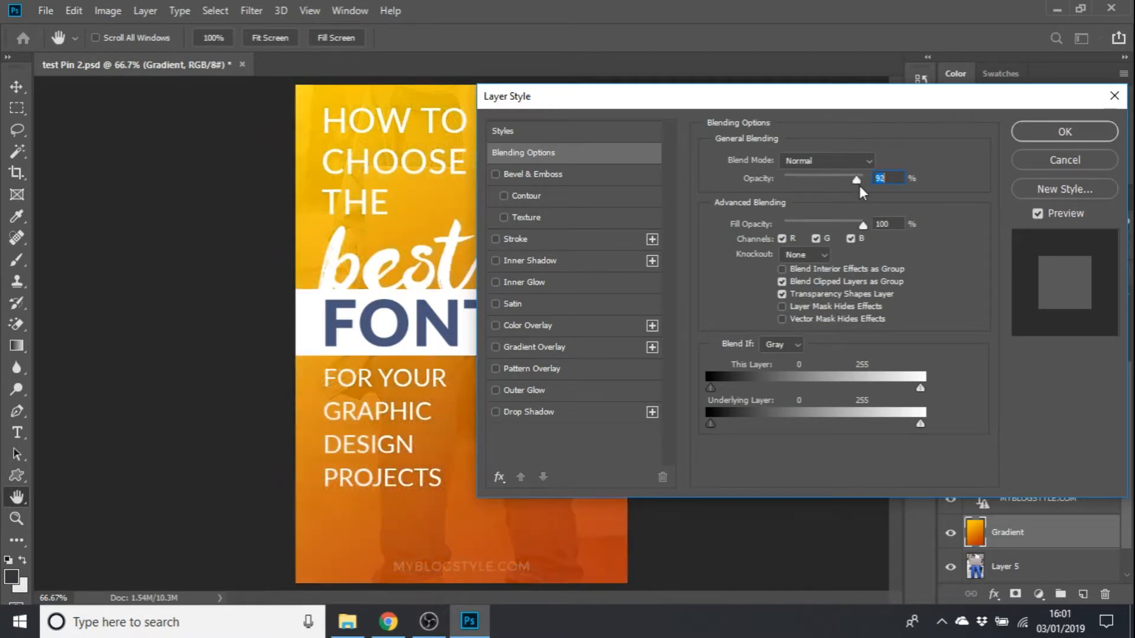
drag(855, 179, 849, 179)
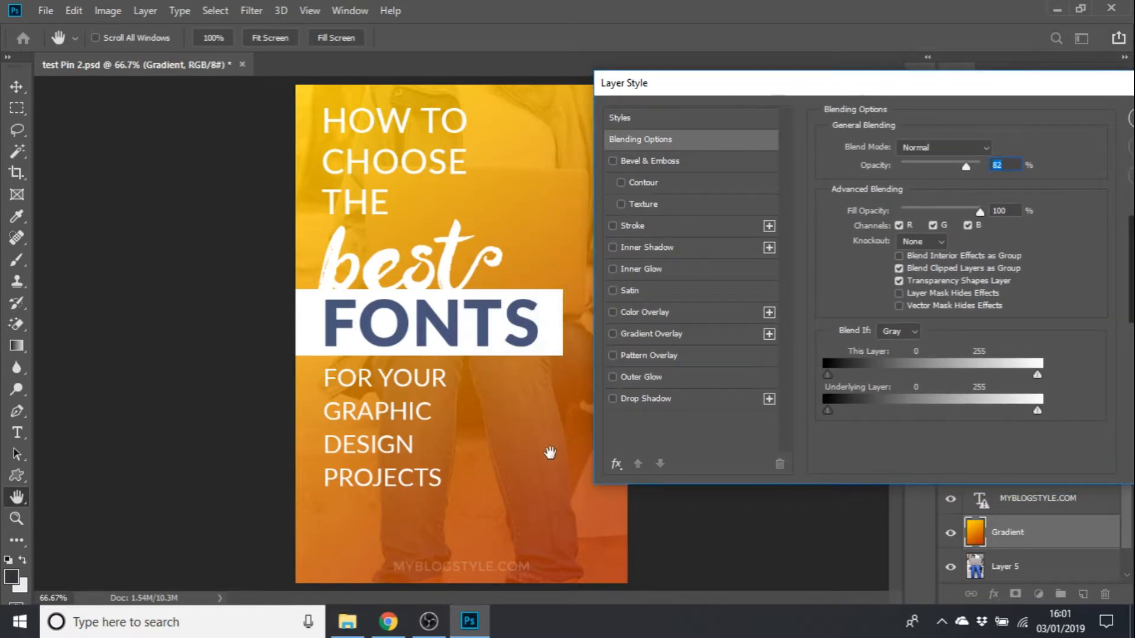
mouse_move(406, 371)
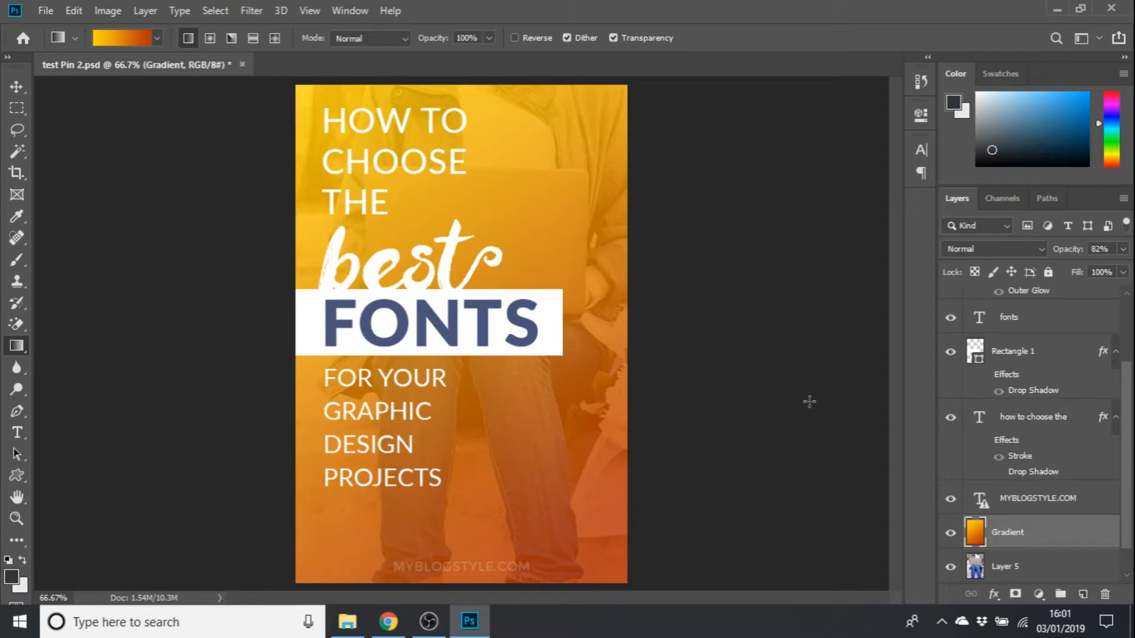
mouse_move(828, 381)
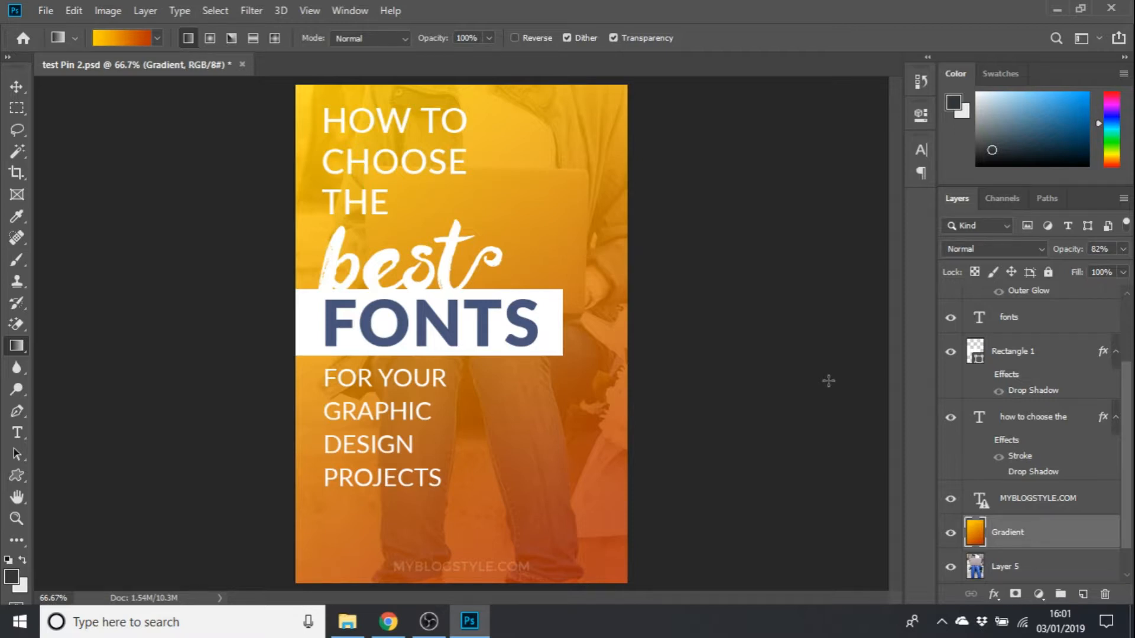
- Open the style settings for the fonts text layer
click(1009, 316)
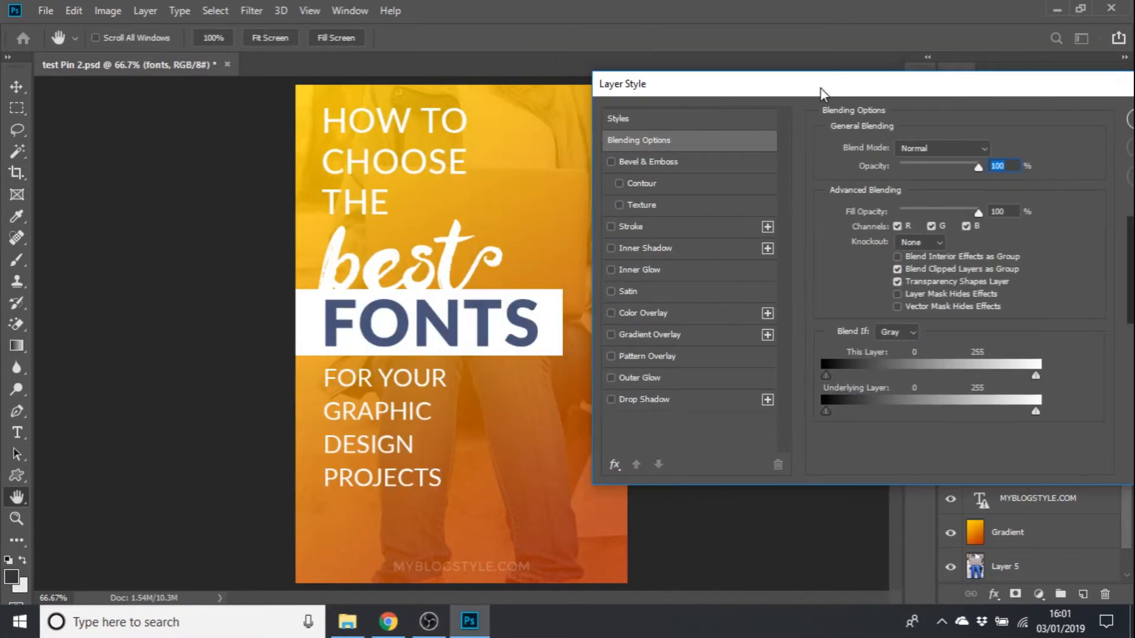
mouse_move(665, 222)
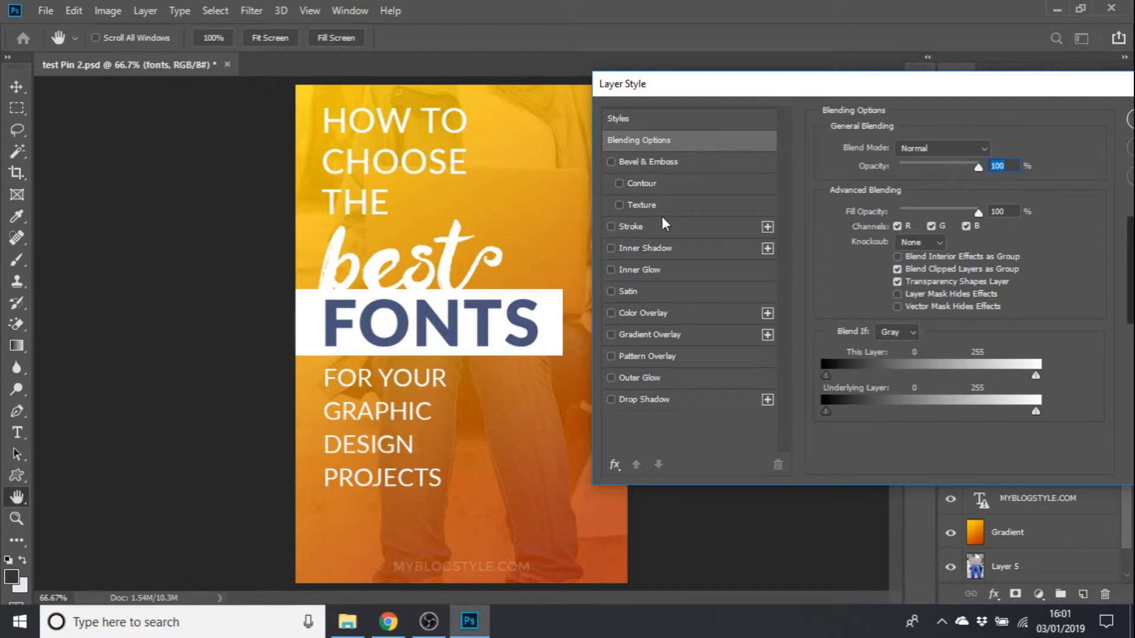
mouse_move(662, 338)
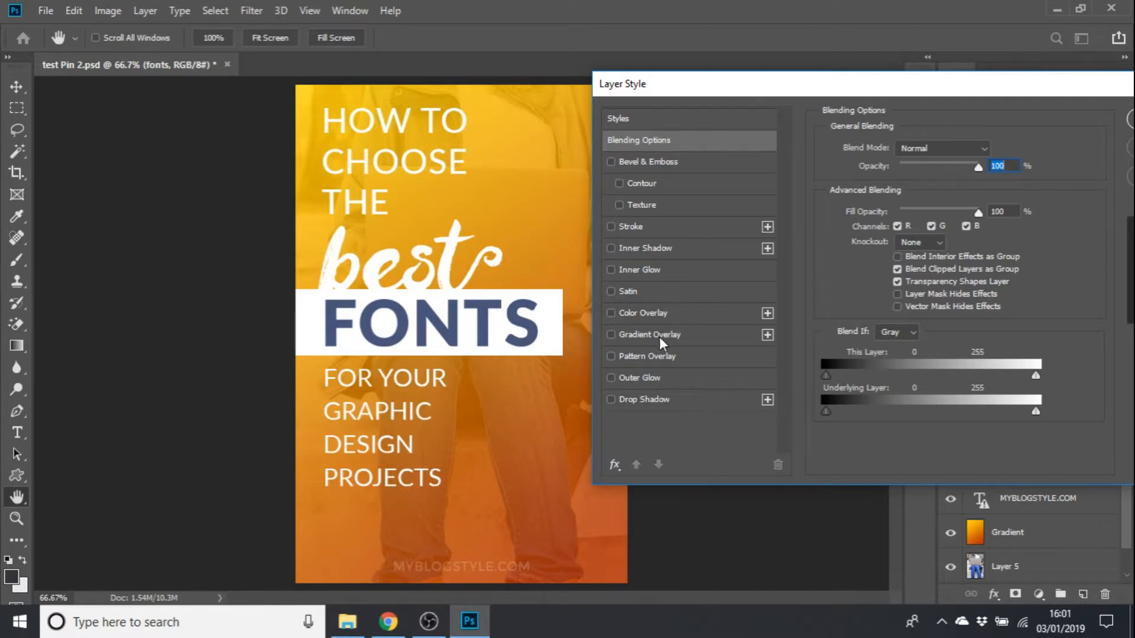
- Turn on a Gradient Overlay effect for the FONTS text
click(612, 334)
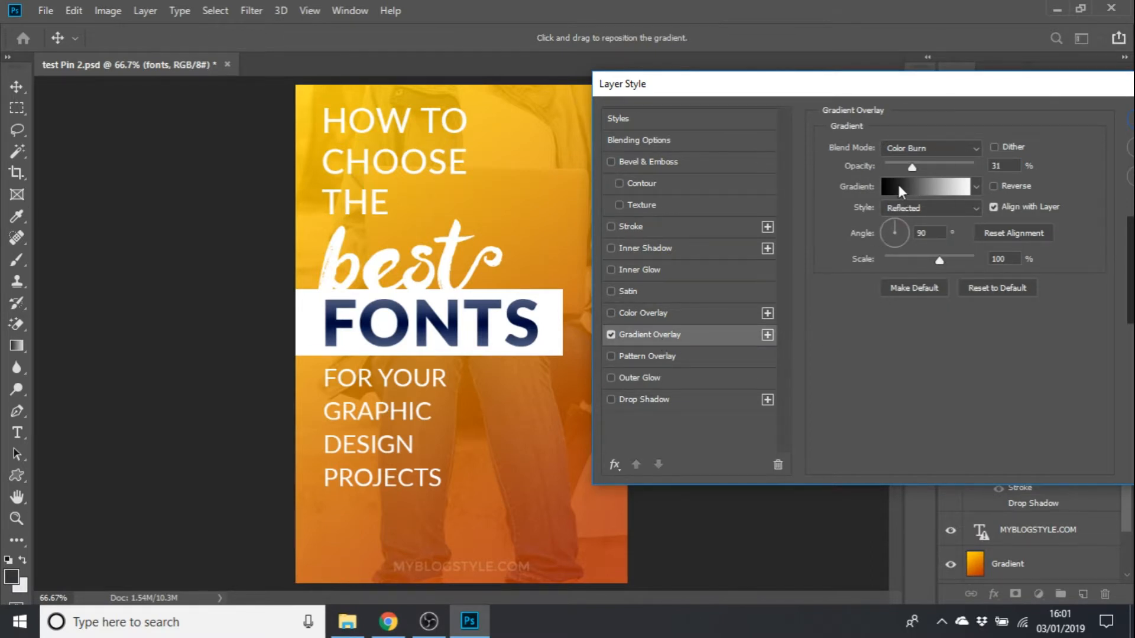
- Change the overlay gradient to run from yellow to orange #c85e08
click(929, 187)
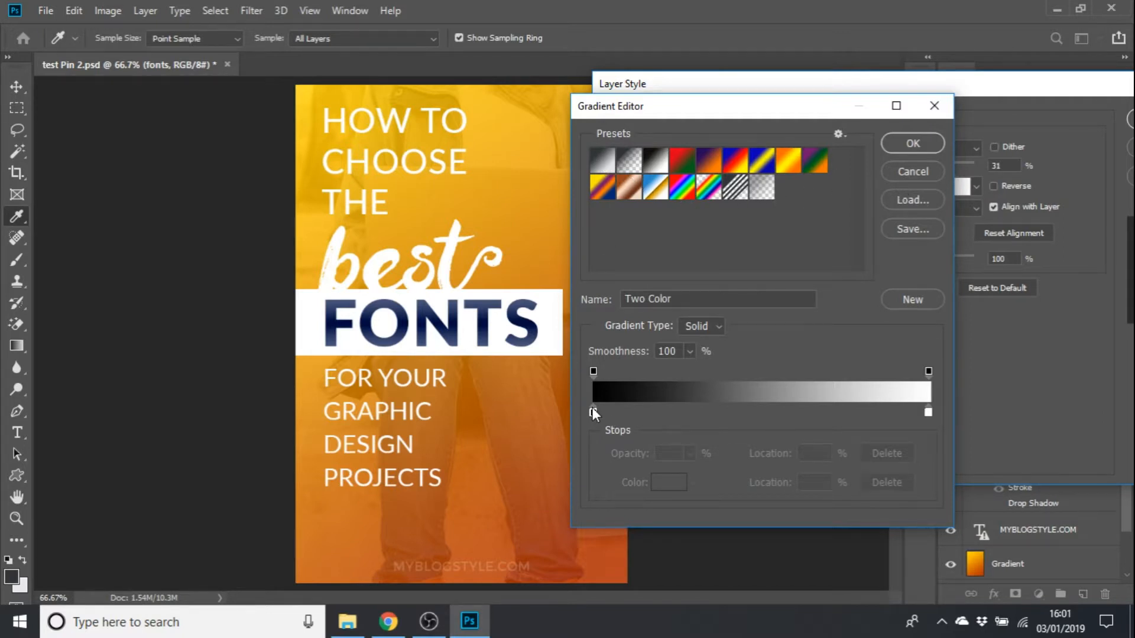
click(604, 158)
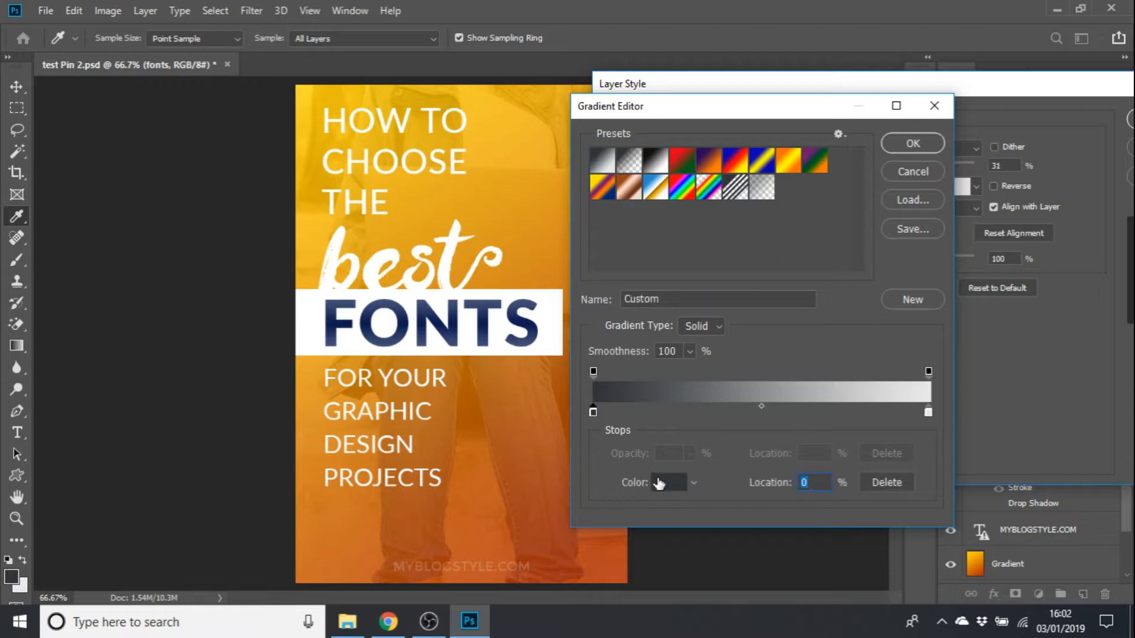
click(668, 482)
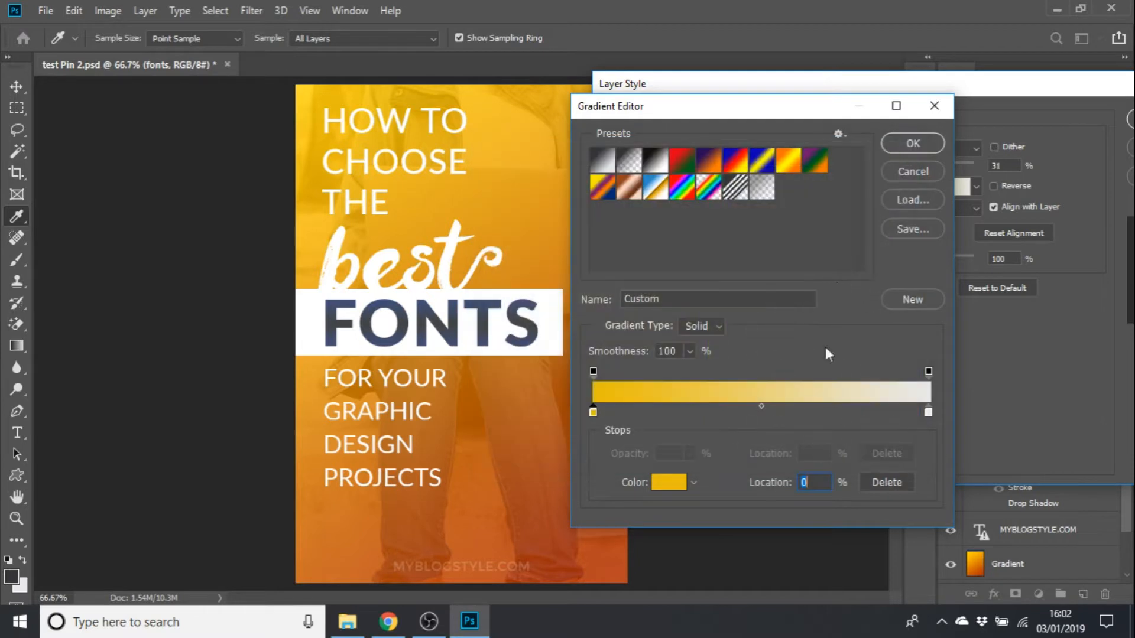
click(669, 482)
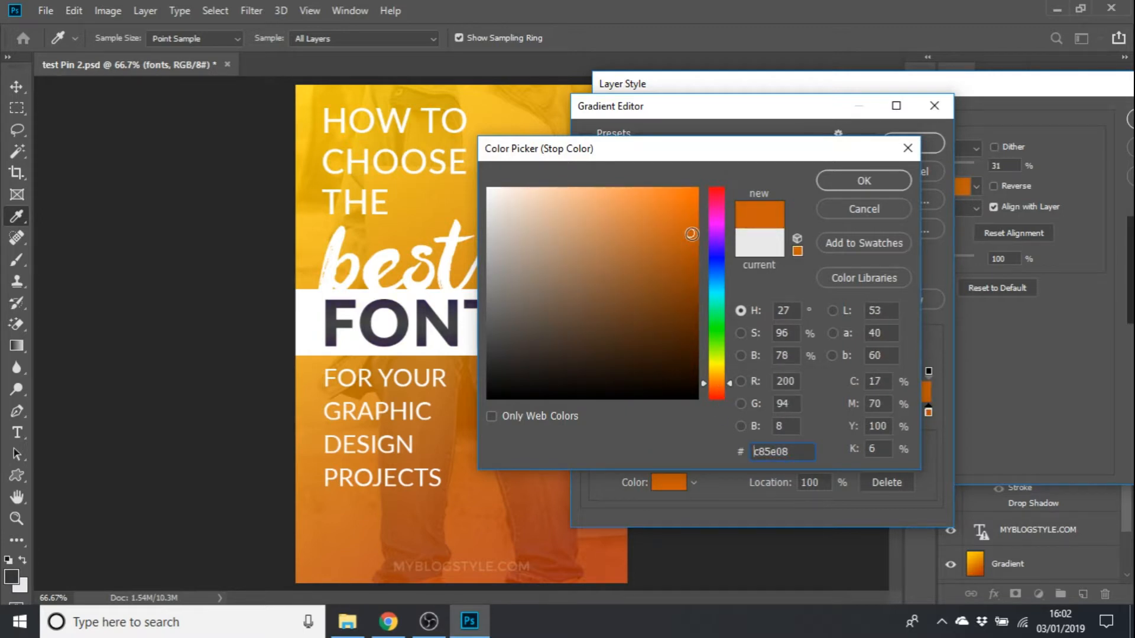
click(863, 180)
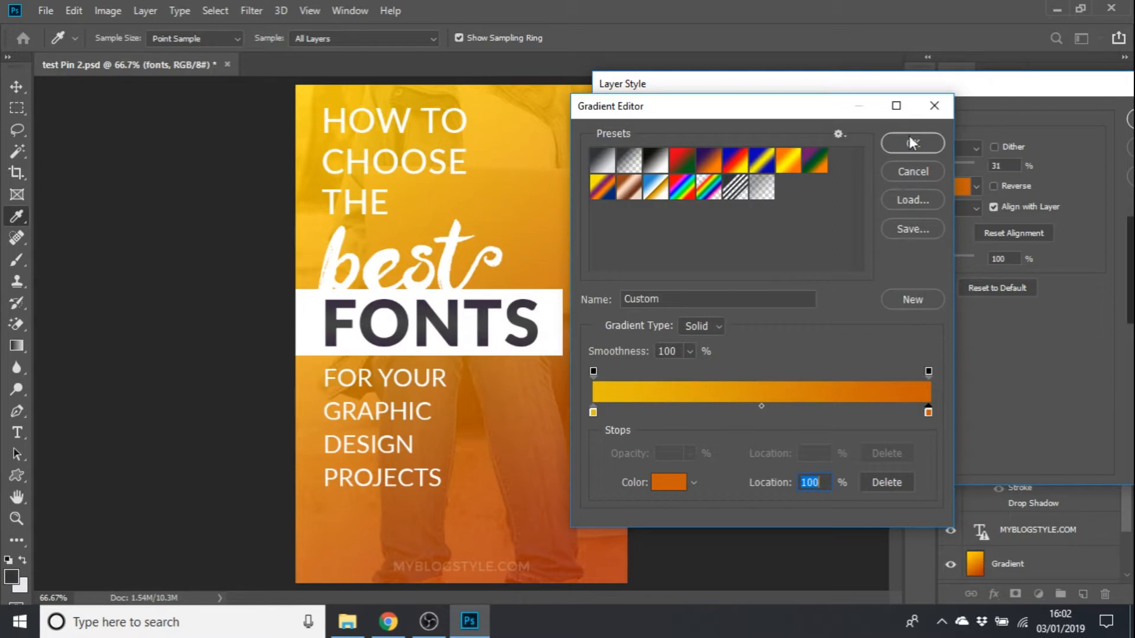
click(913, 143)
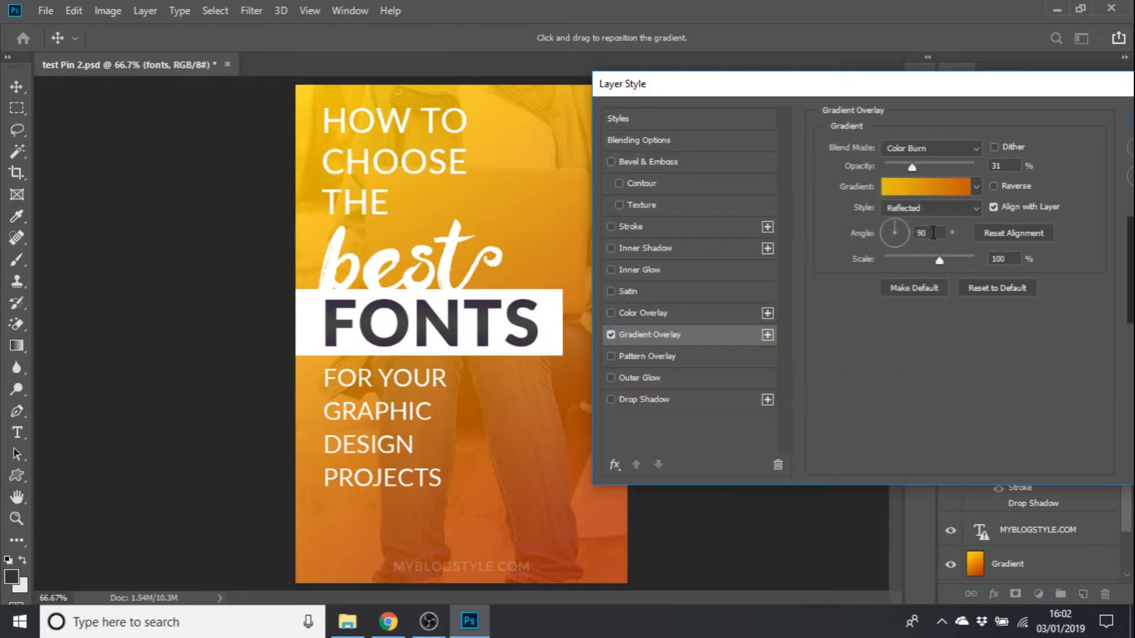
mouse_move(870, 156)
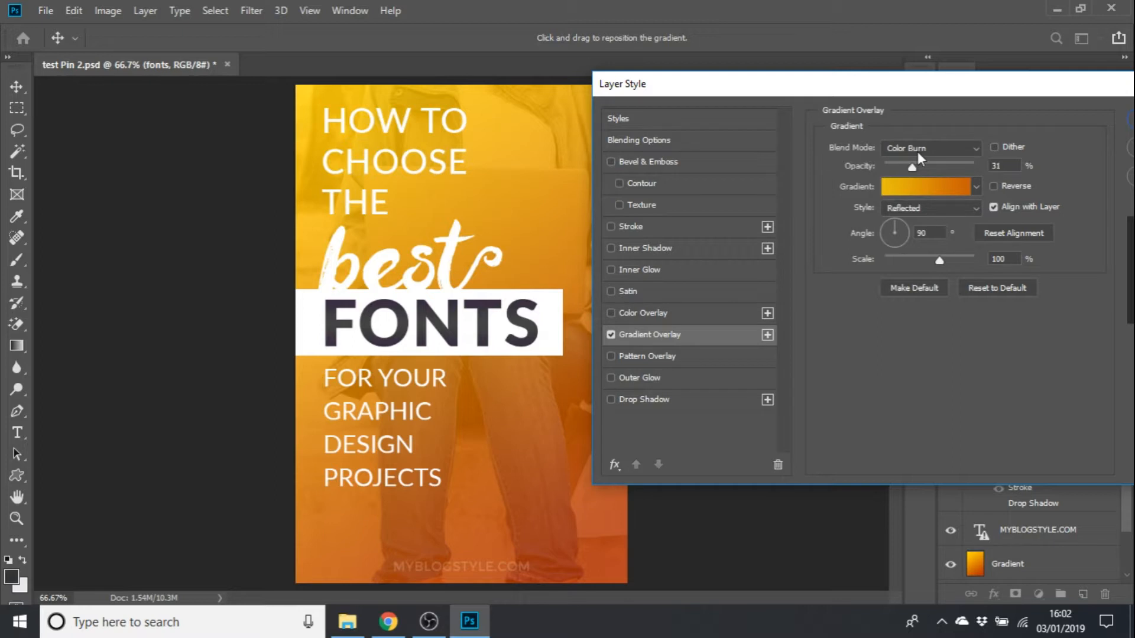
mouse_move(929, 153)
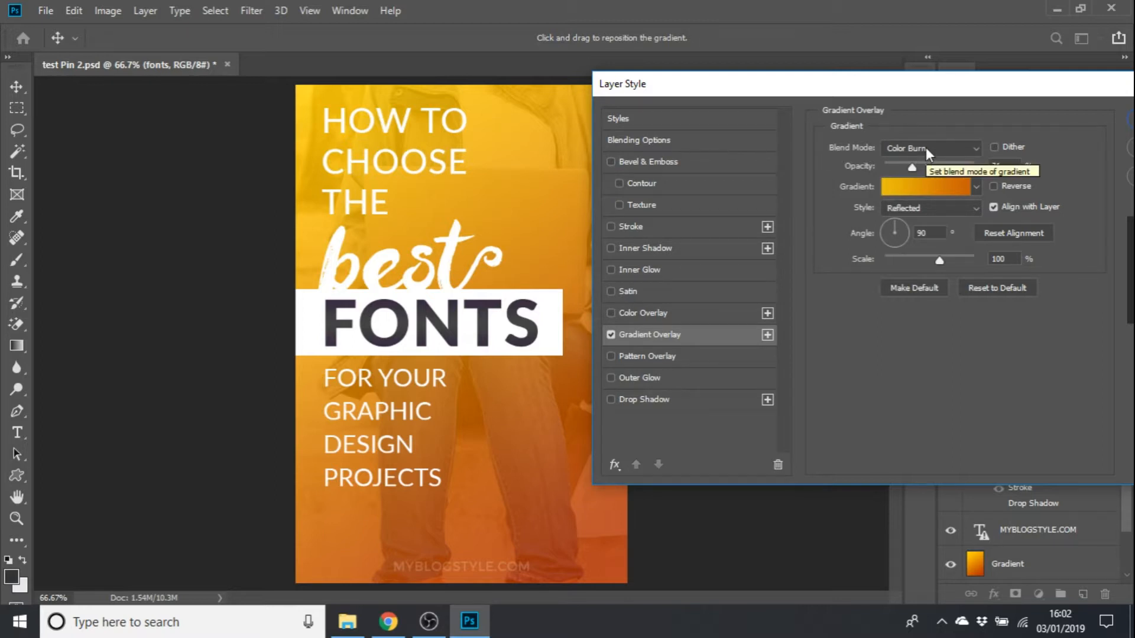
- Set the FONTS overlay to Normal blend, 100% opacity and Linear style
click(929, 148)
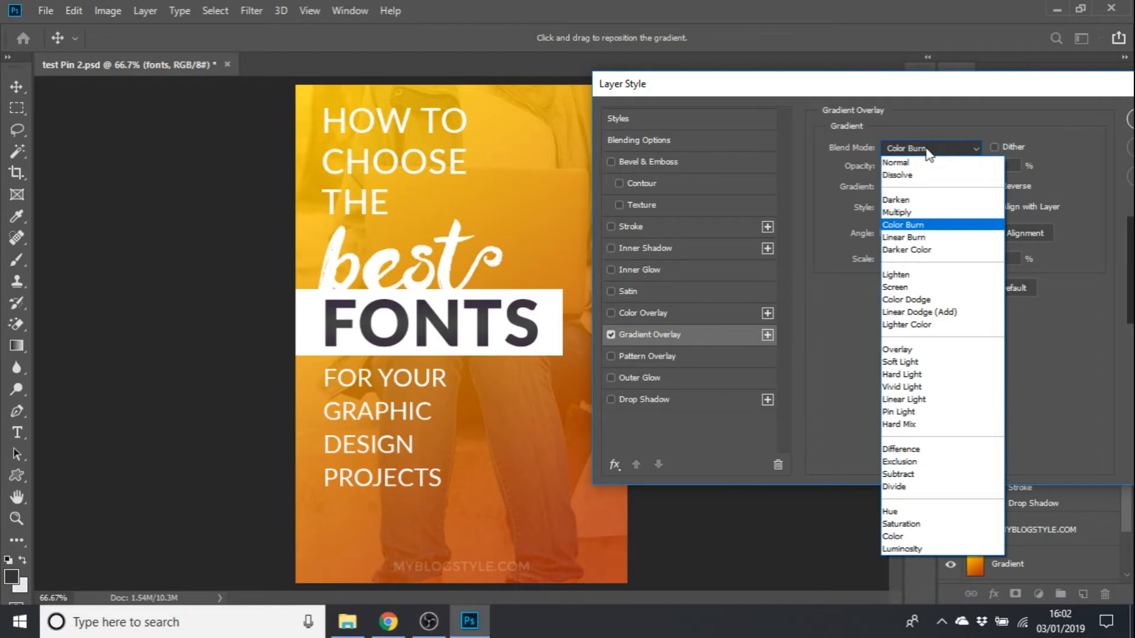
mouse_move(924, 163)
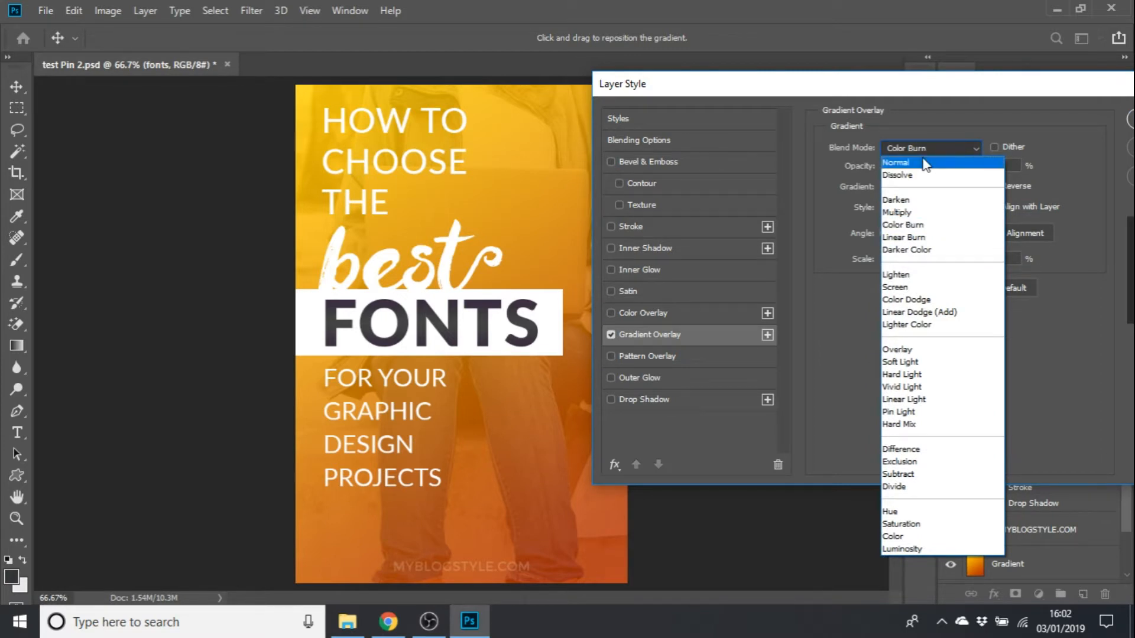
click(896, 162)
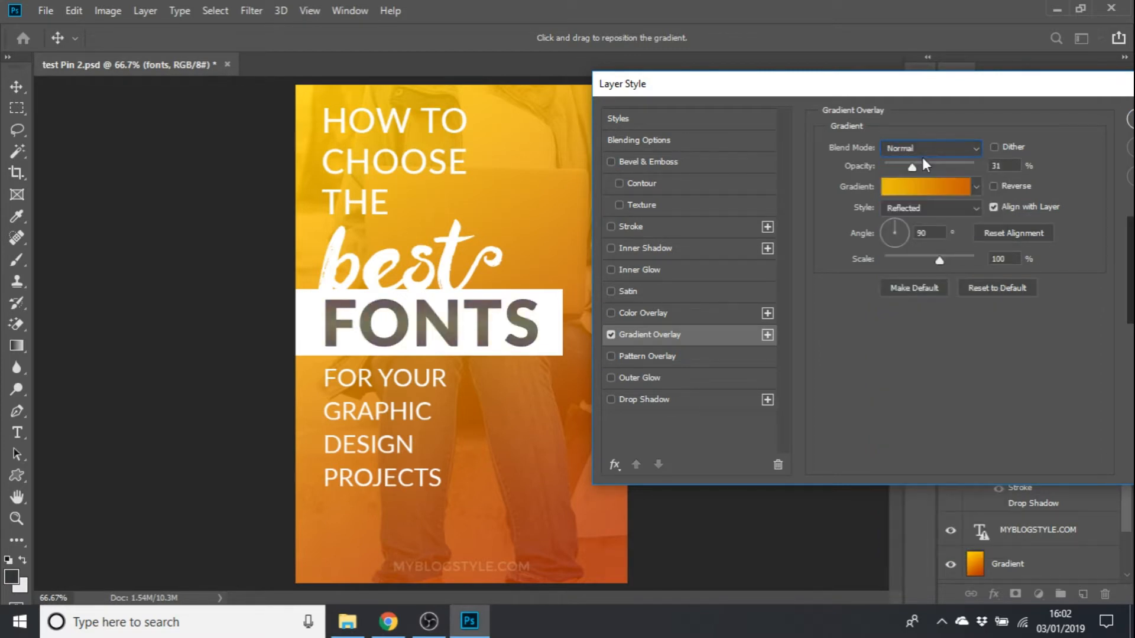
drag(910, 167, 965, 167)
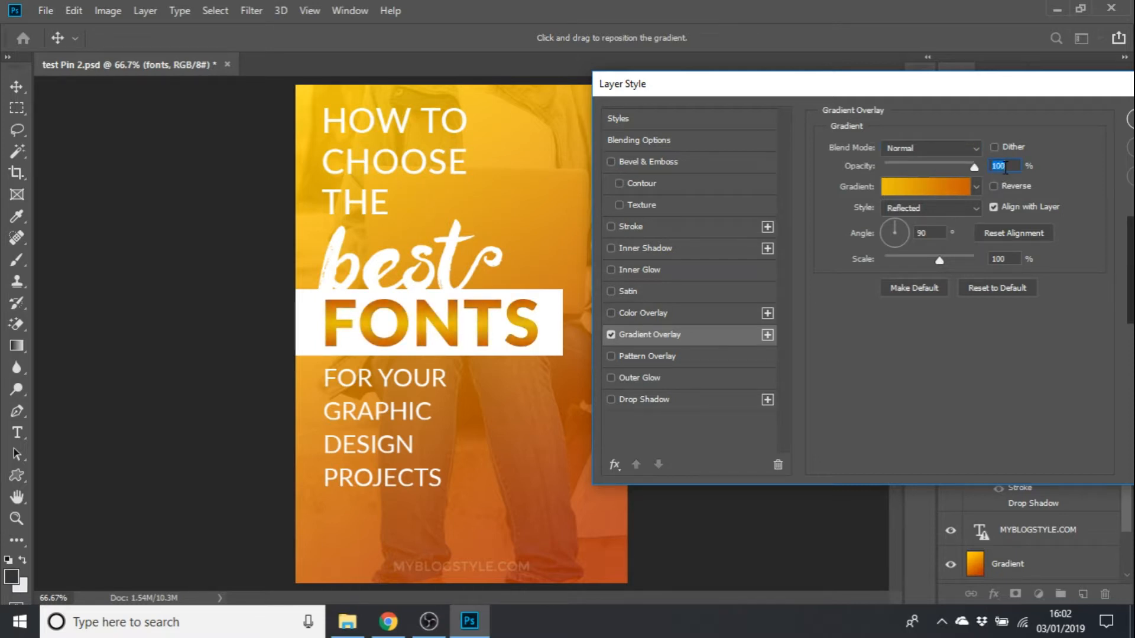
mouse_move(1007, 171)
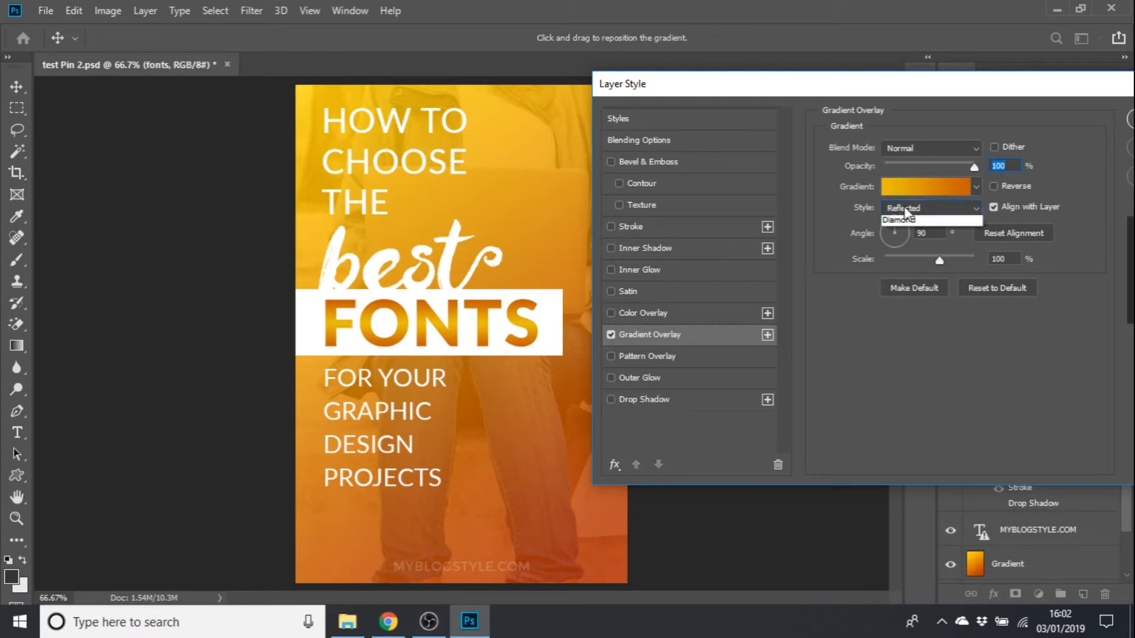
click(932, 207)
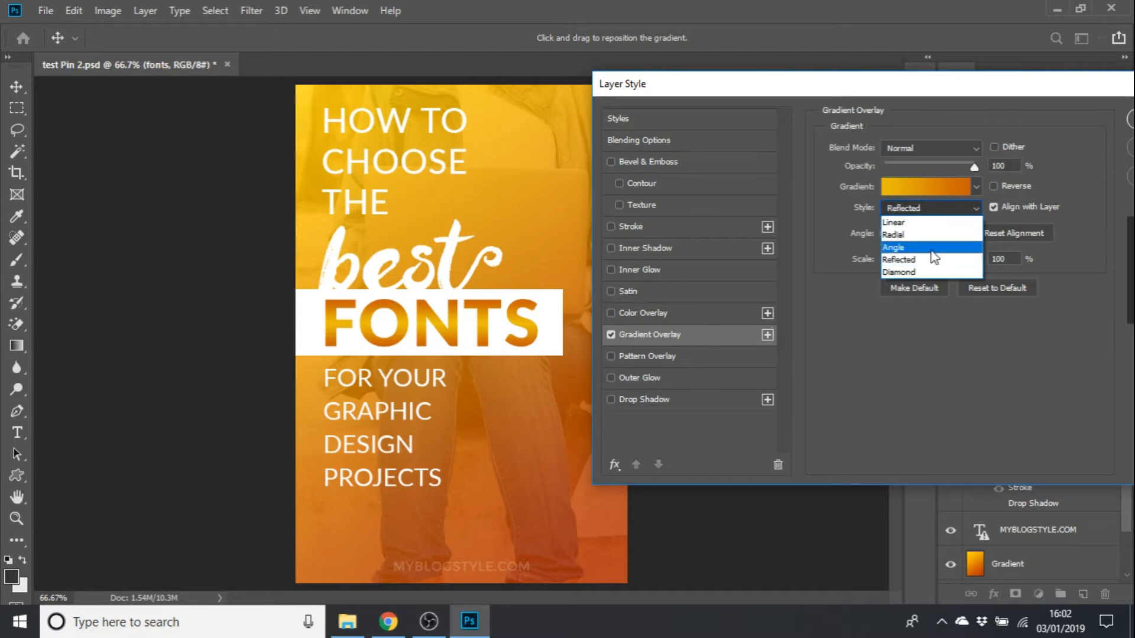
click(894, 222)
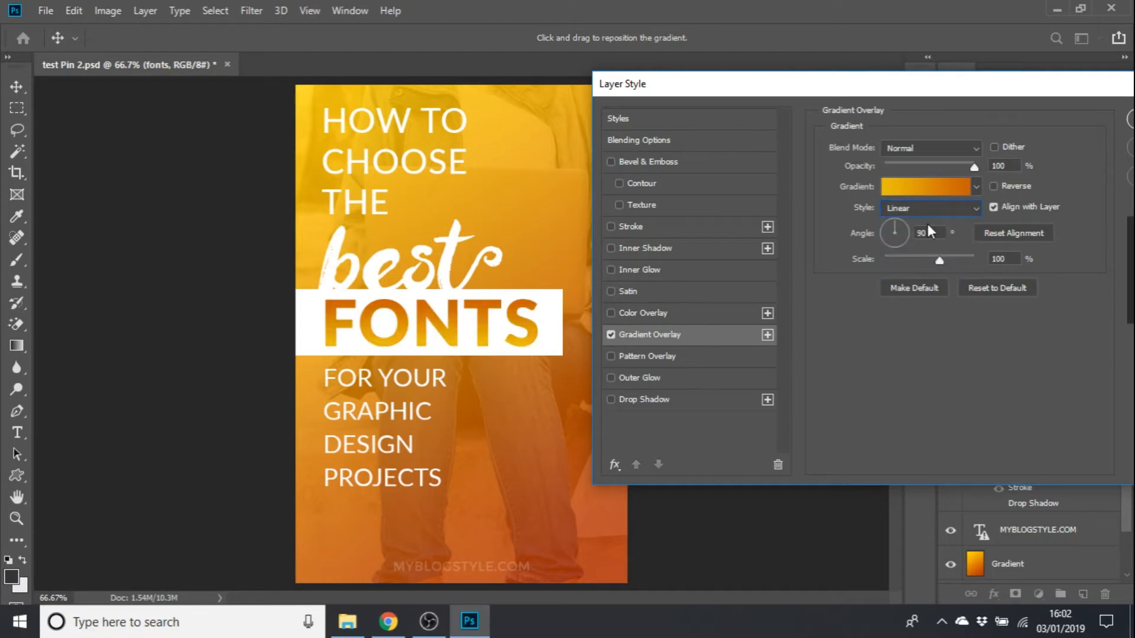
mouse_move(994, 189)
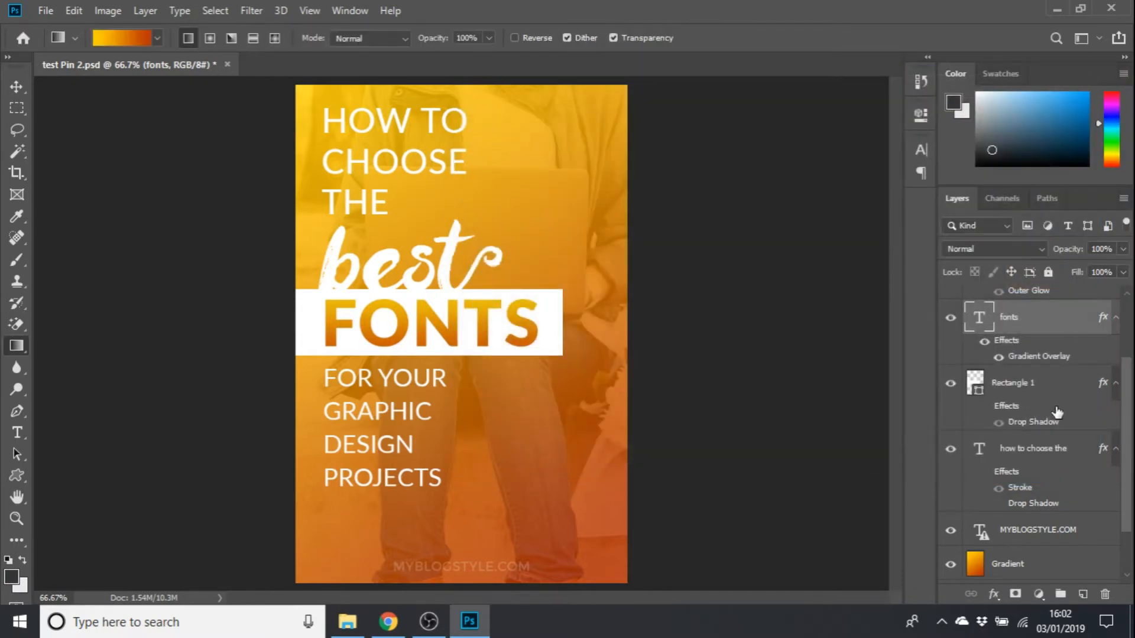
mouse_move(1057, 411)
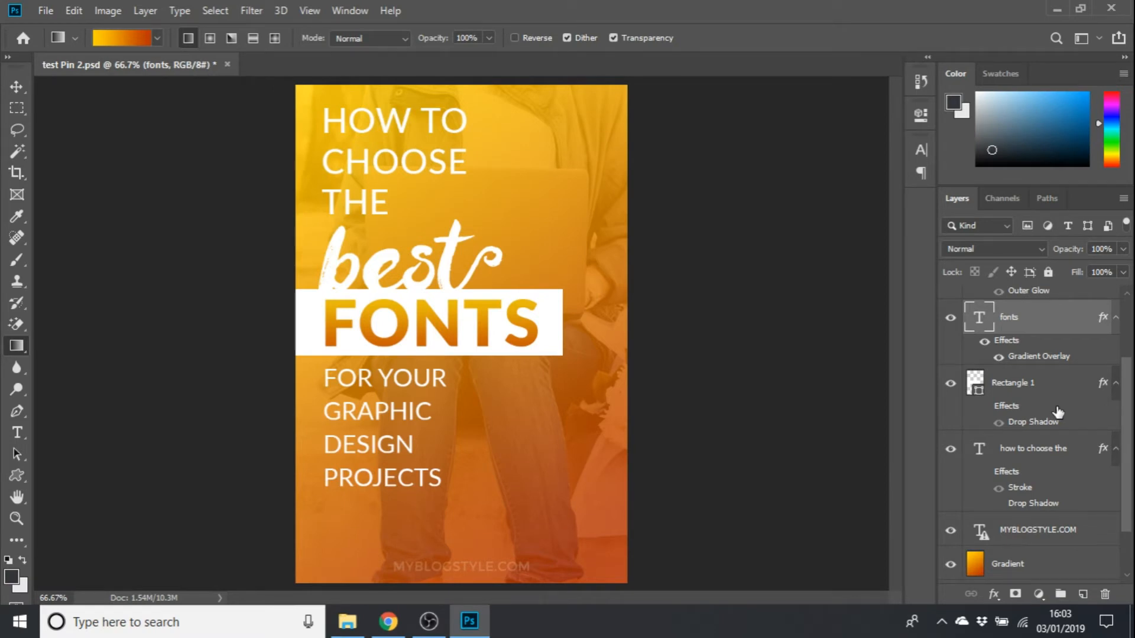
- Select the Gradient photo overlay layer and open its Layer Style settings
scroll(down, 3)
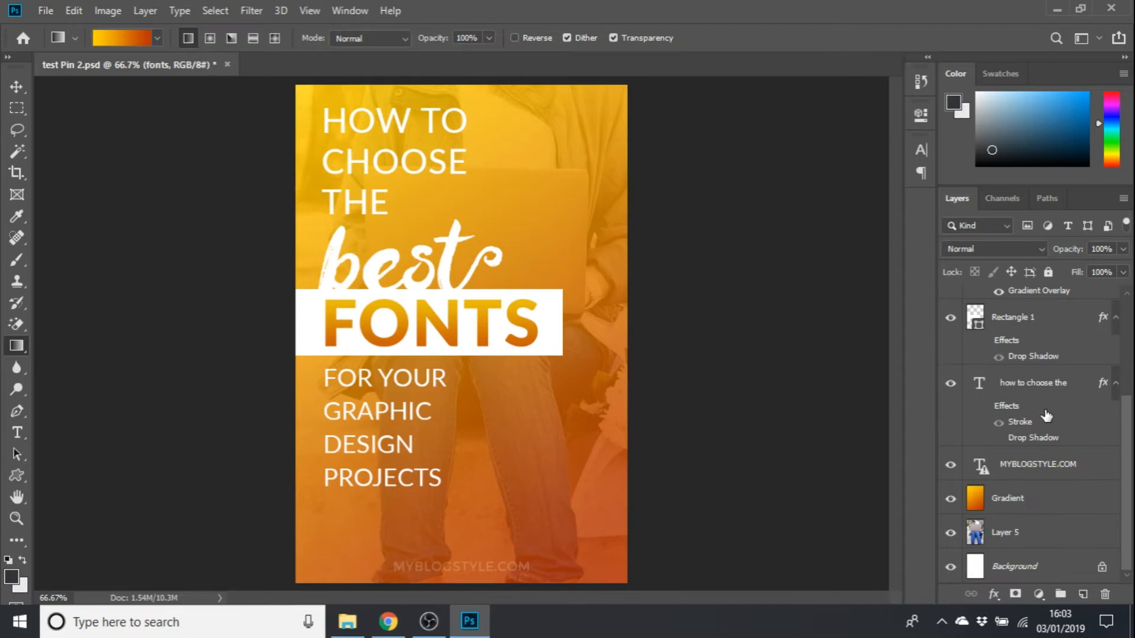
click(1007, 497)
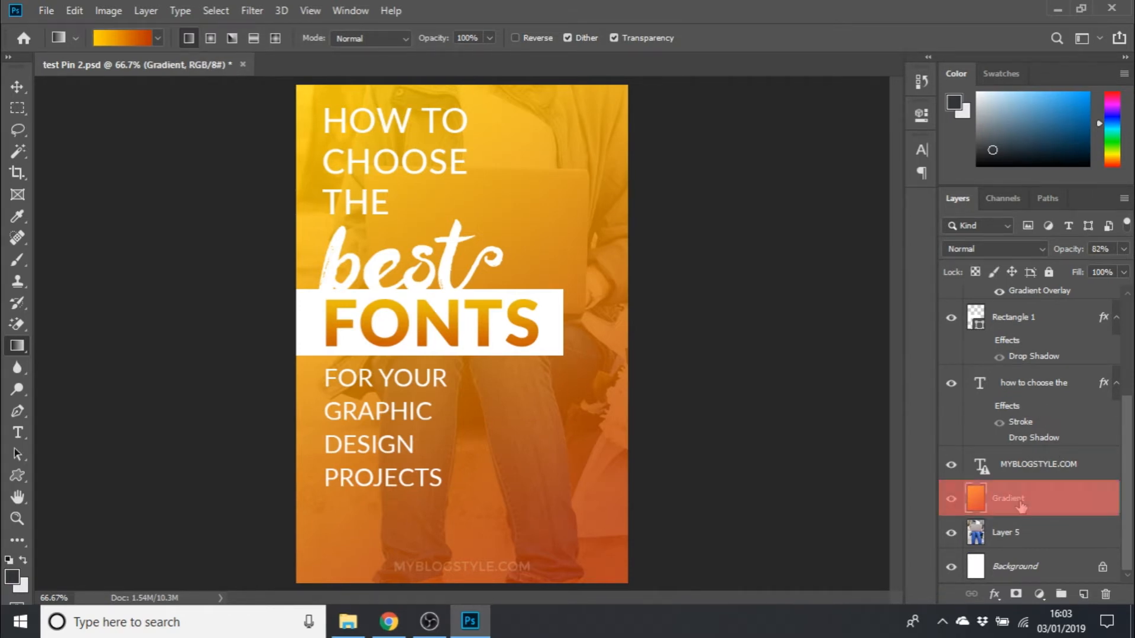
mouse_move(1100, 501)
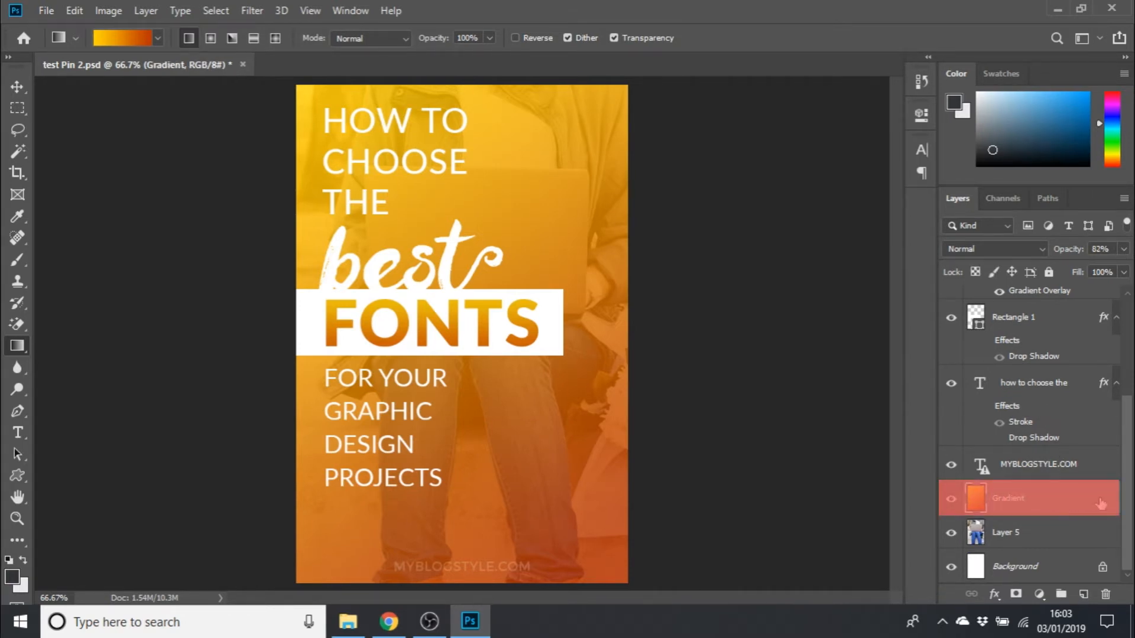
double_click(1031, 497)
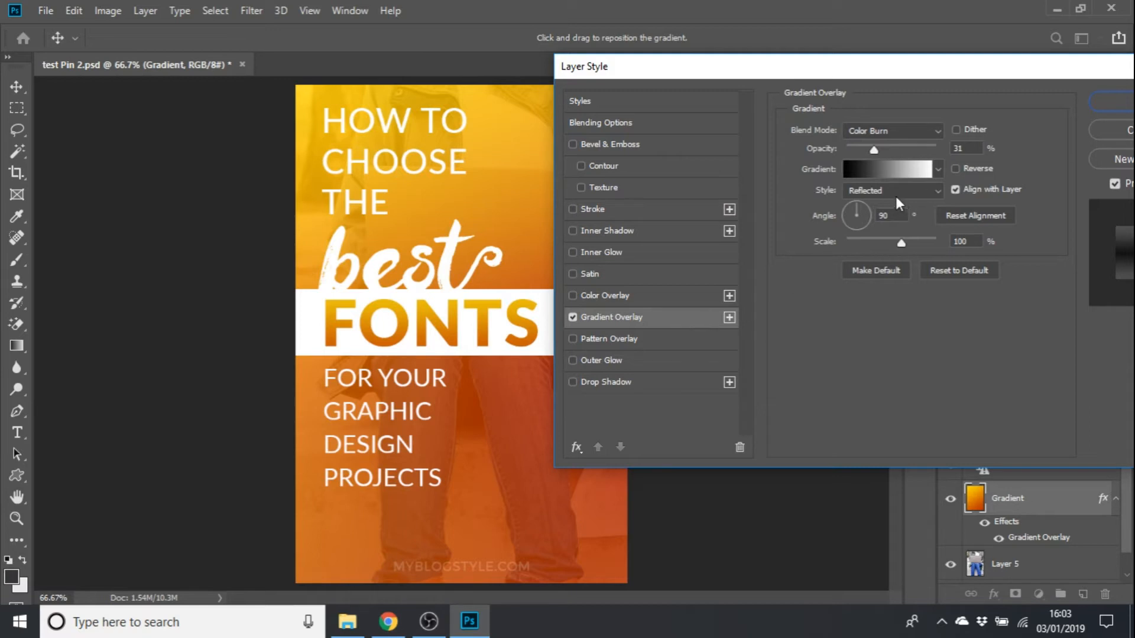
- Set the Gradient Overlay to Normal blend, 100% opacity and Linear style
click(892, 130)
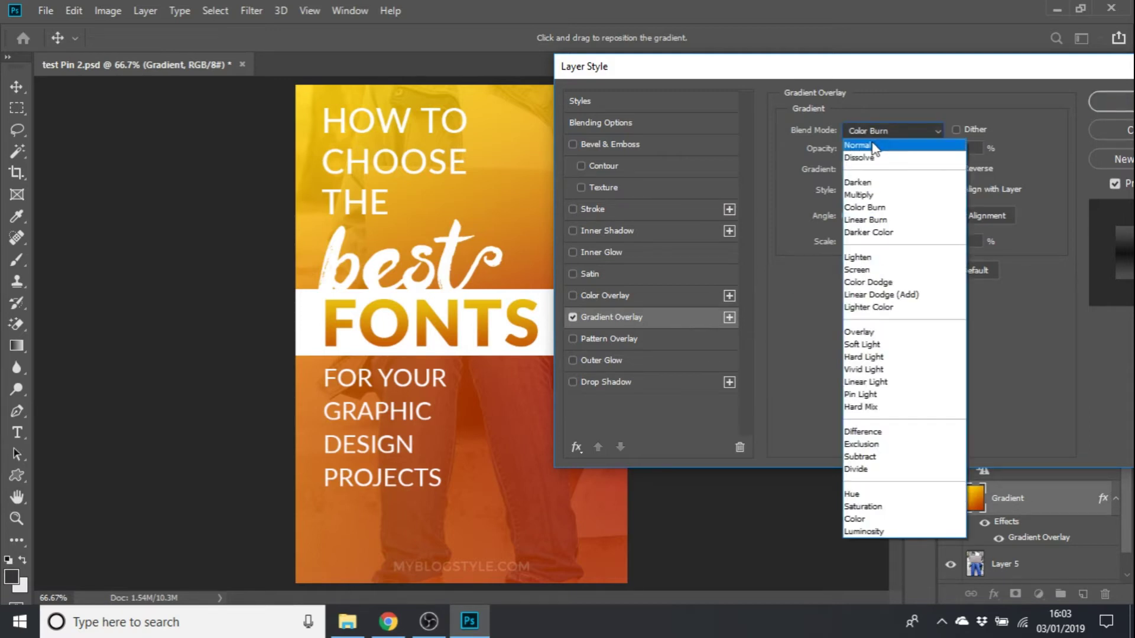
click(858, 146)
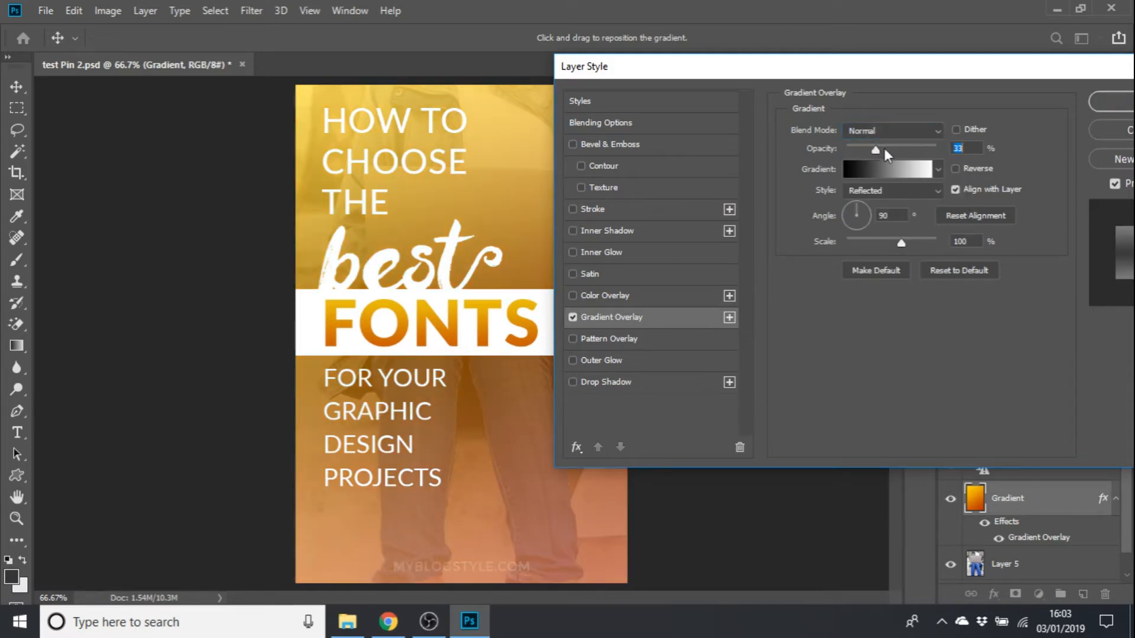
drag(875, 148, 936, 148)
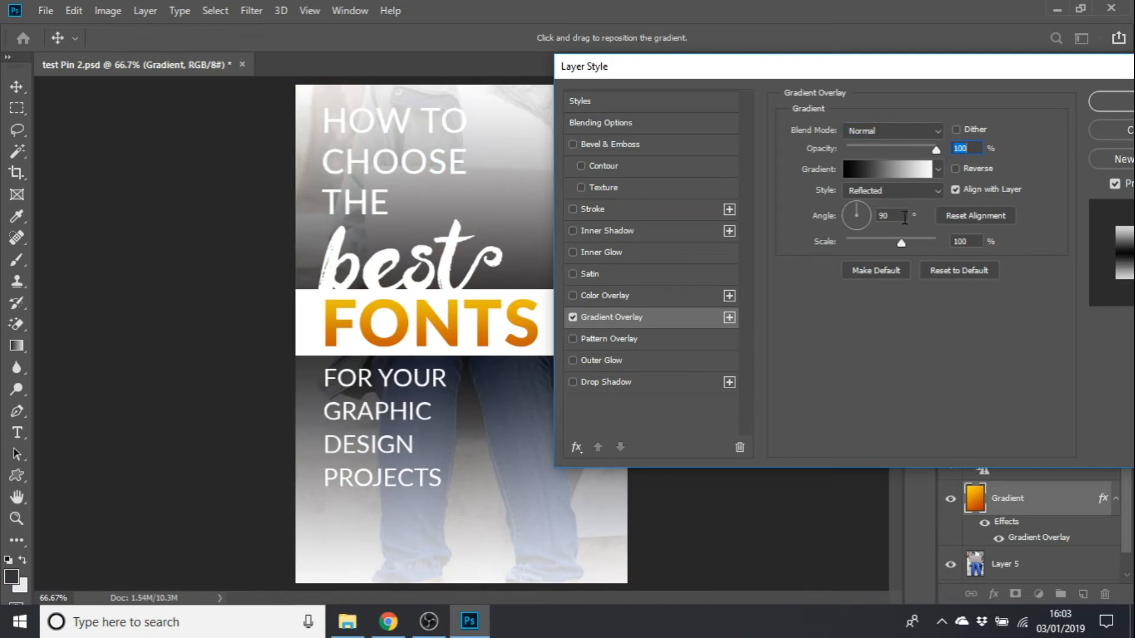
click(892, 190)
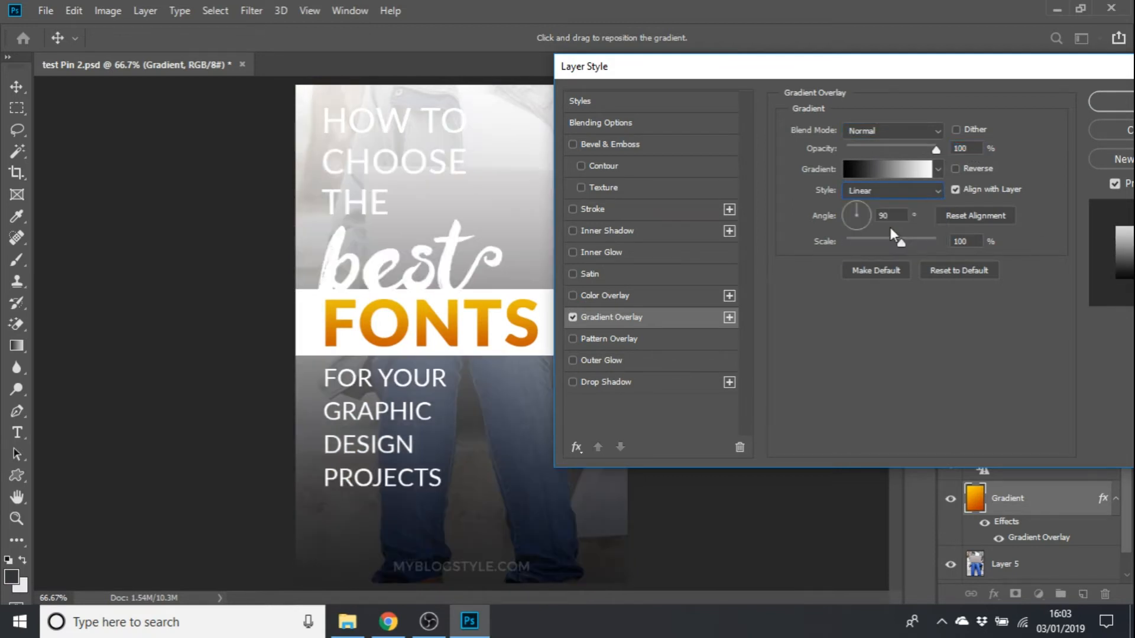
click(889, 168)
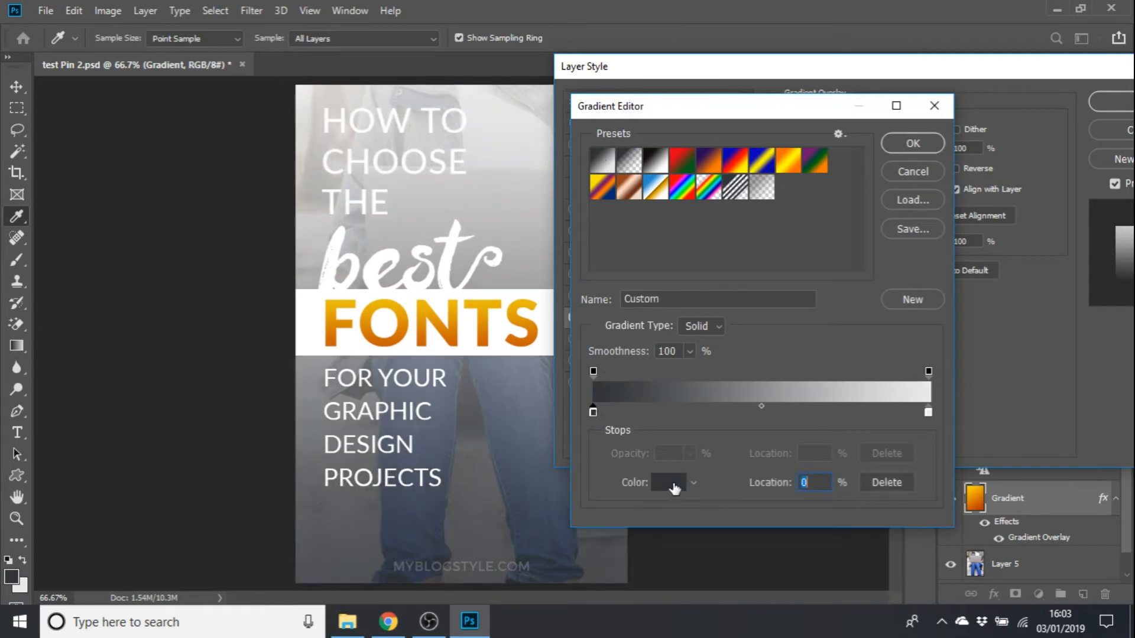
- Set the gradient stops to pink ff00d8 and deep purple 65087c and confirm
click(666, 482)
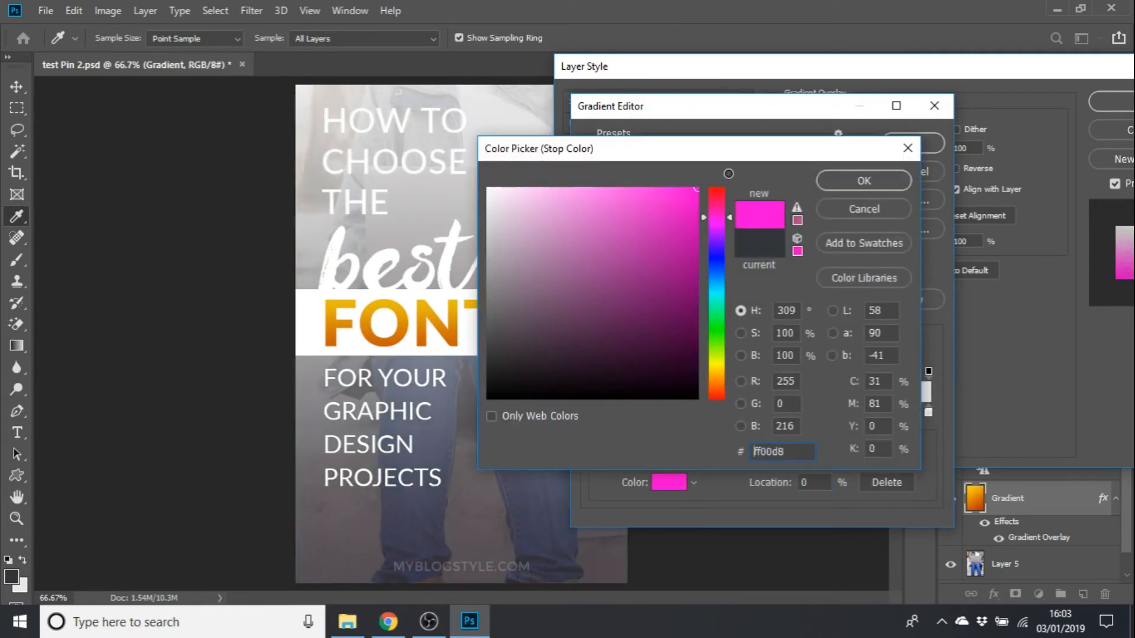
click(863, 180)
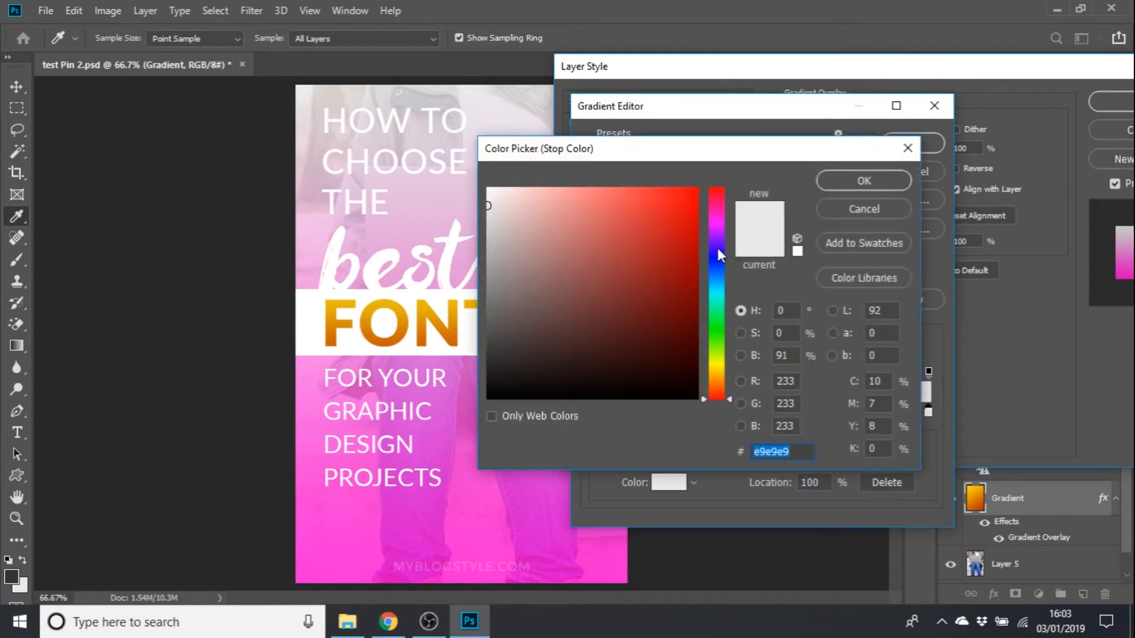
click(684, 295)
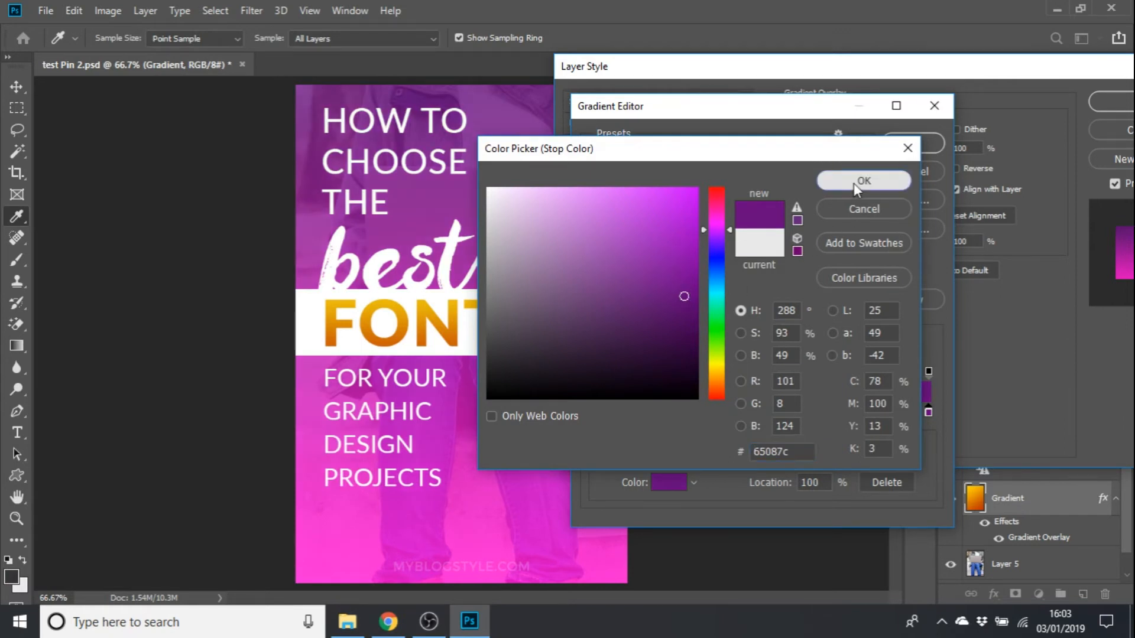
click(863, 180)
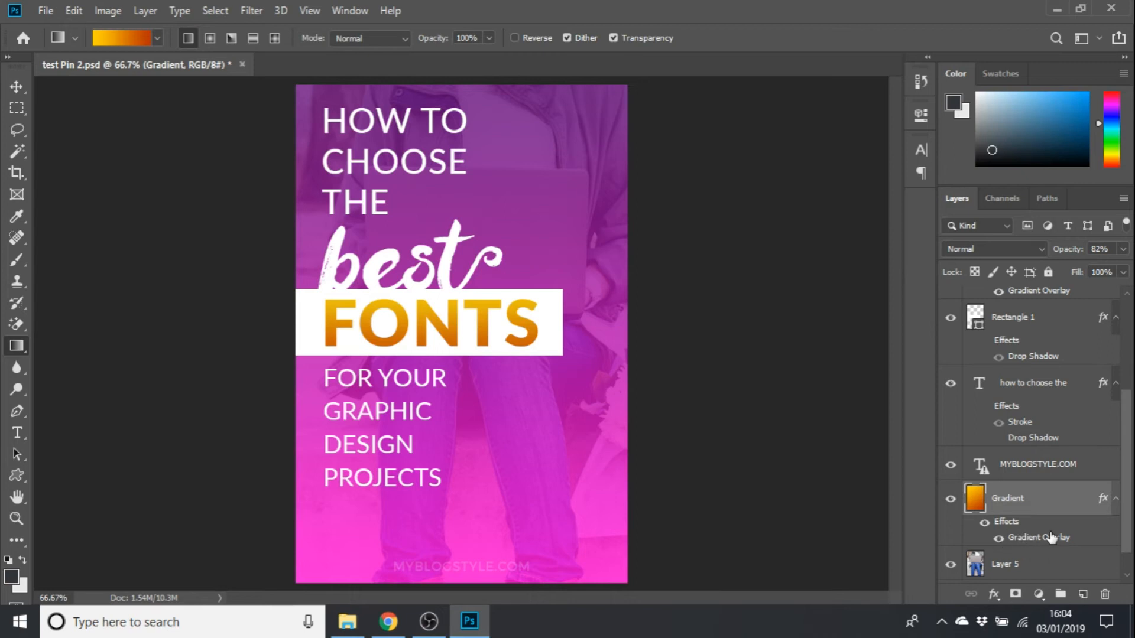
mouse_move(1013, 528)
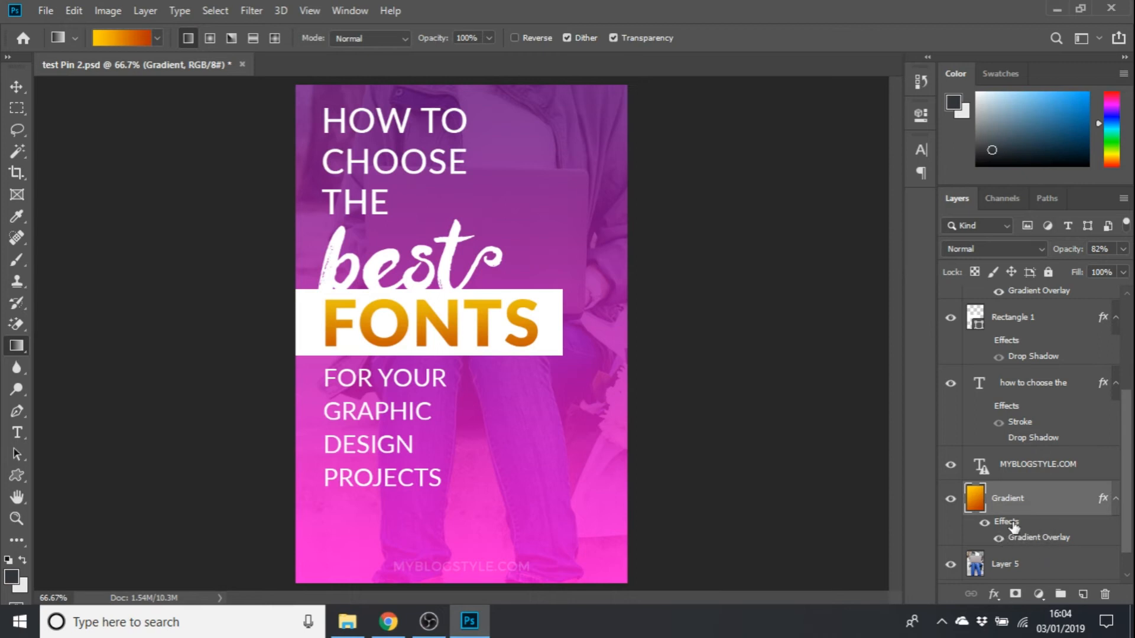
mouse_move(1013, 526)
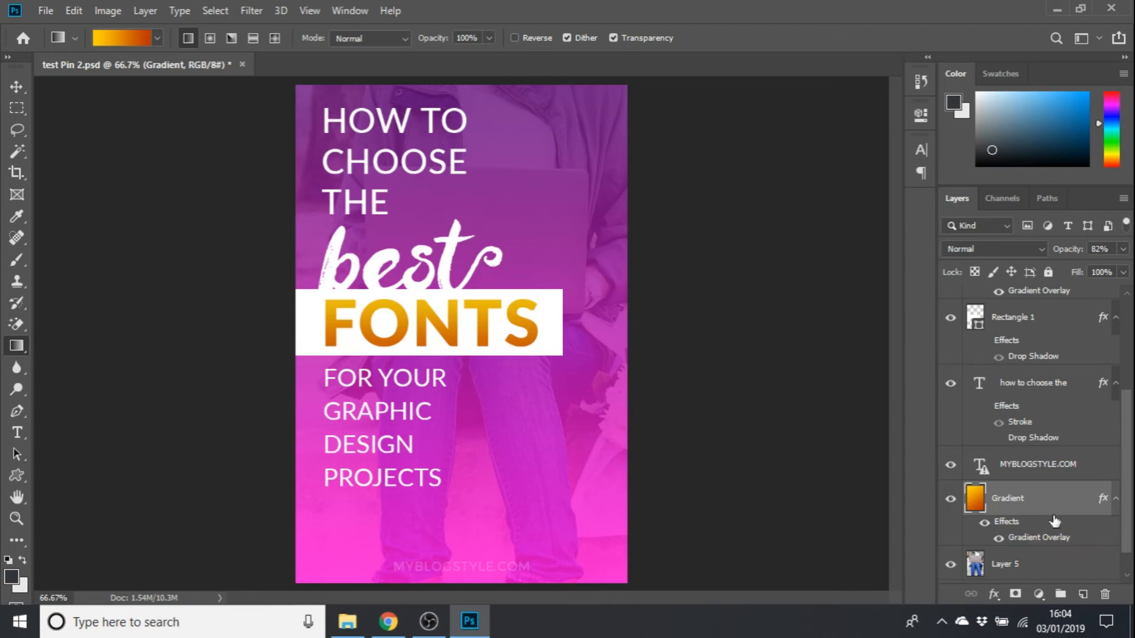
- Copy the Gradient layer's style onto the fonts text layer
right_click(1007, 498)
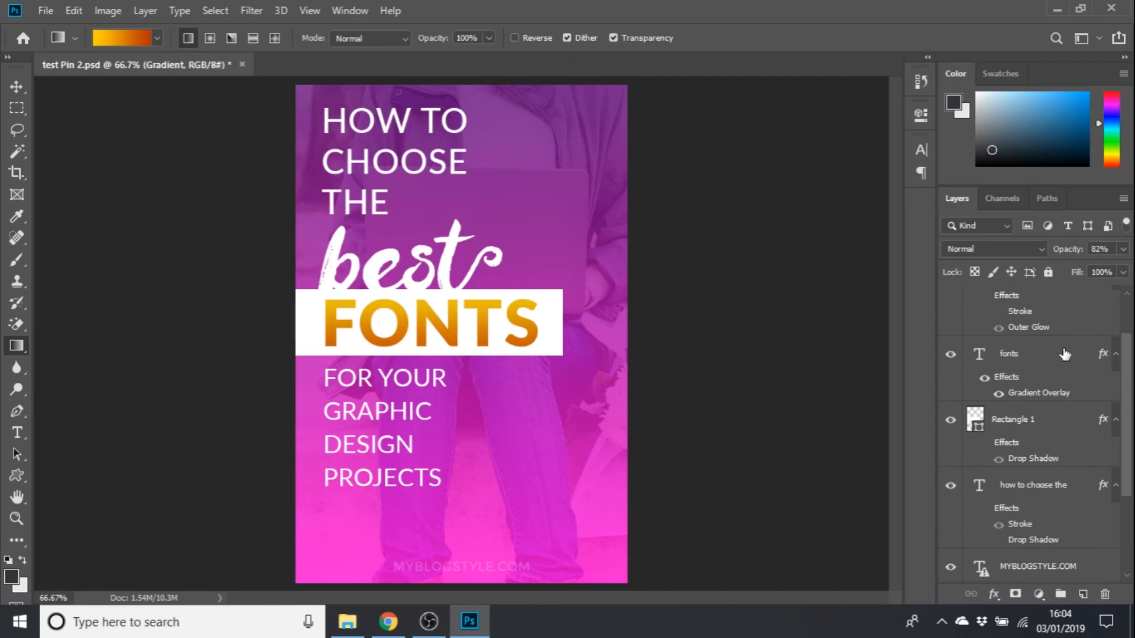
right_click(1008, 353)
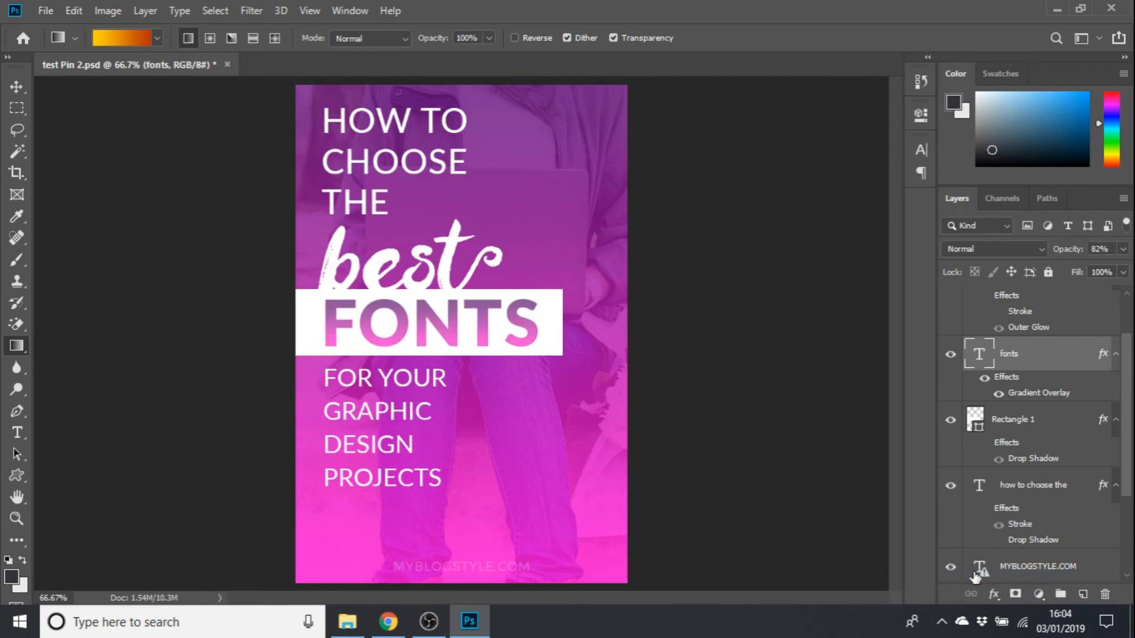
mouse_move(979, 573)
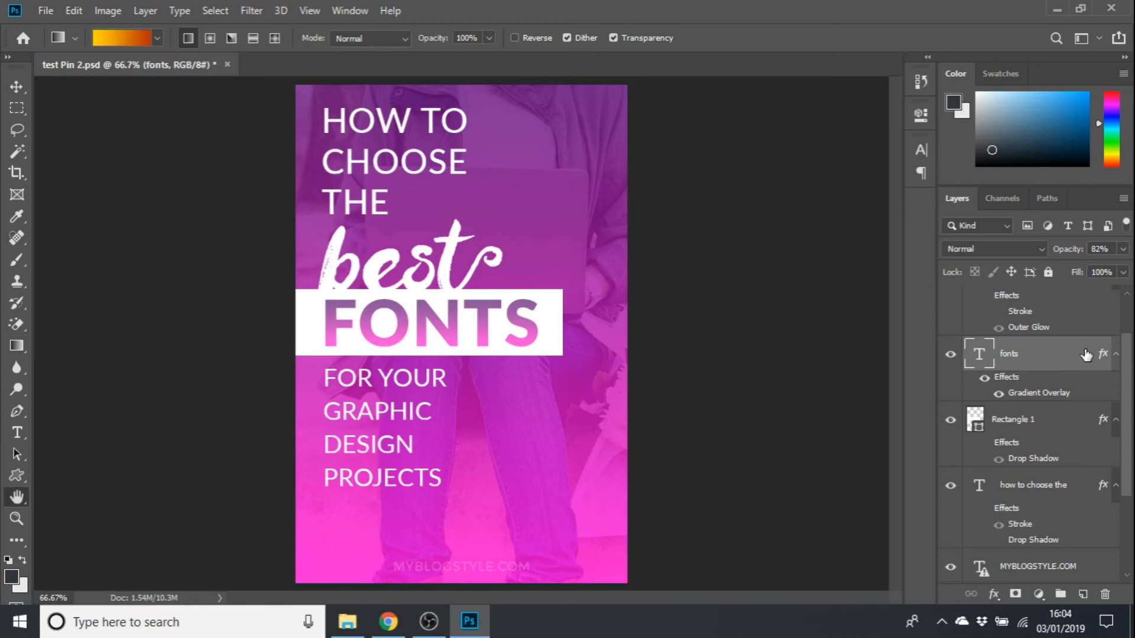
- Reverse the FONTS word's gradient overlay direction and confirm
double_click(1037, 392)
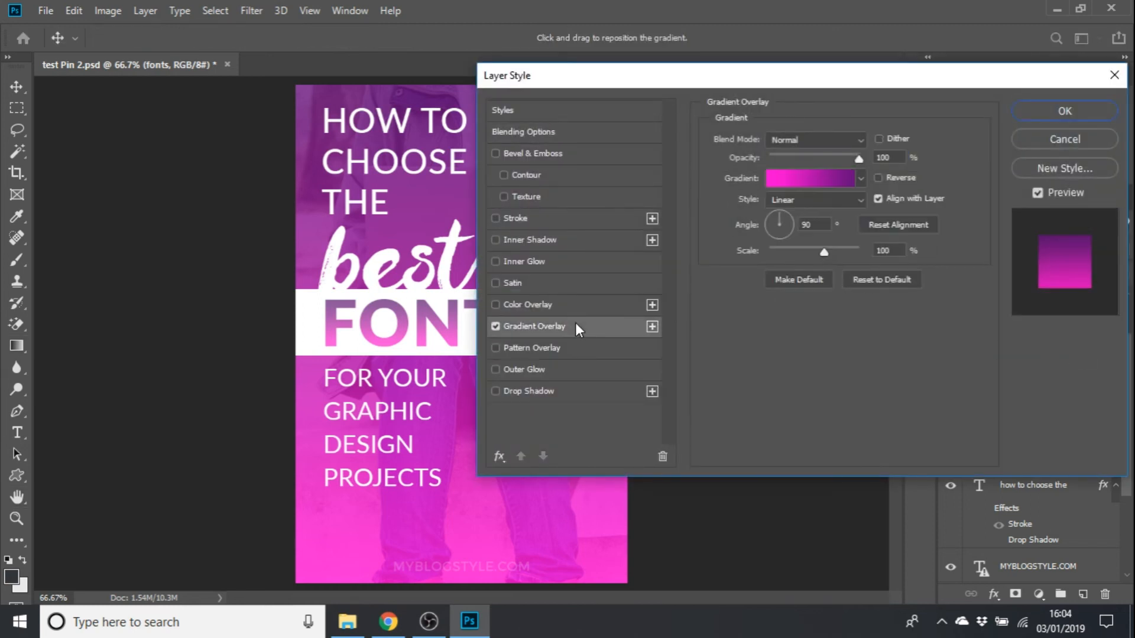
click(879, 177)
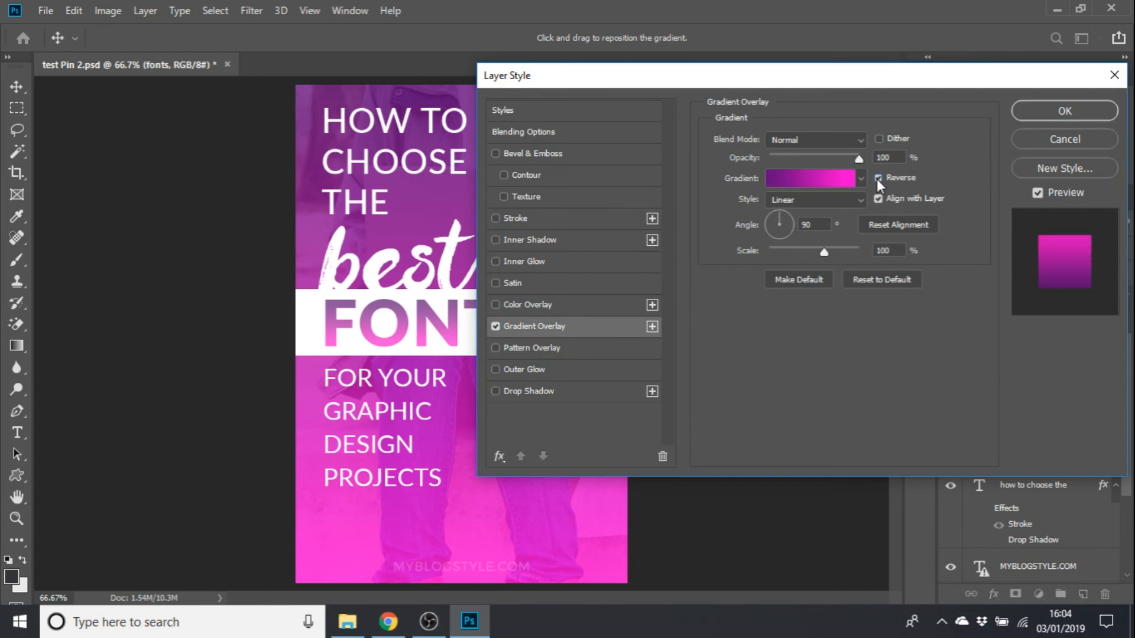
mouse_move(969, 171)
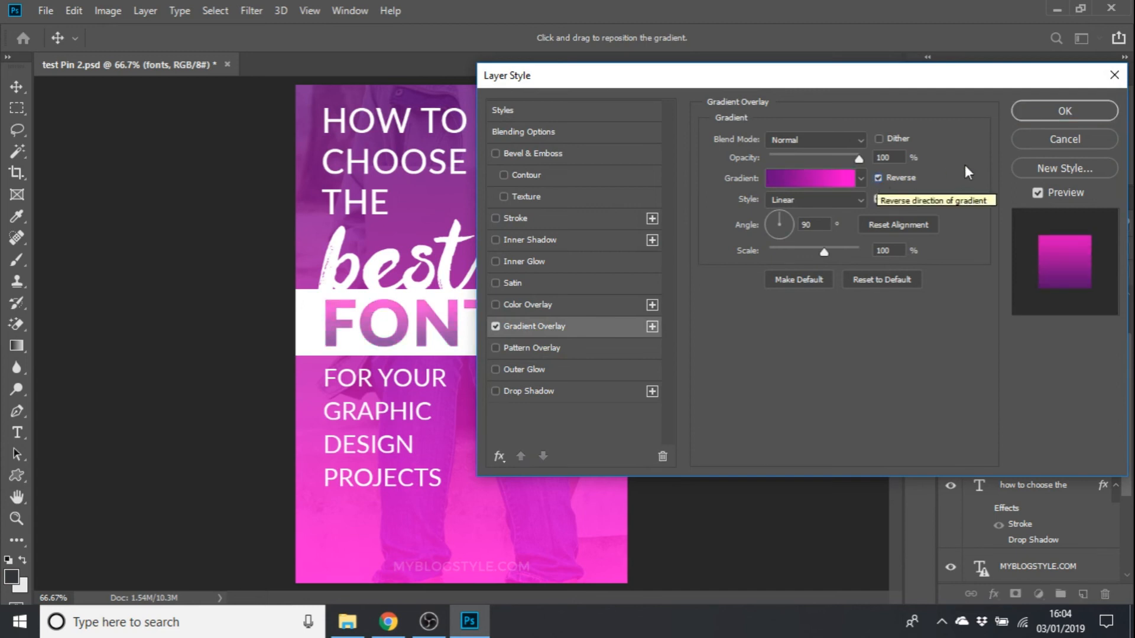
click(1064, 111)
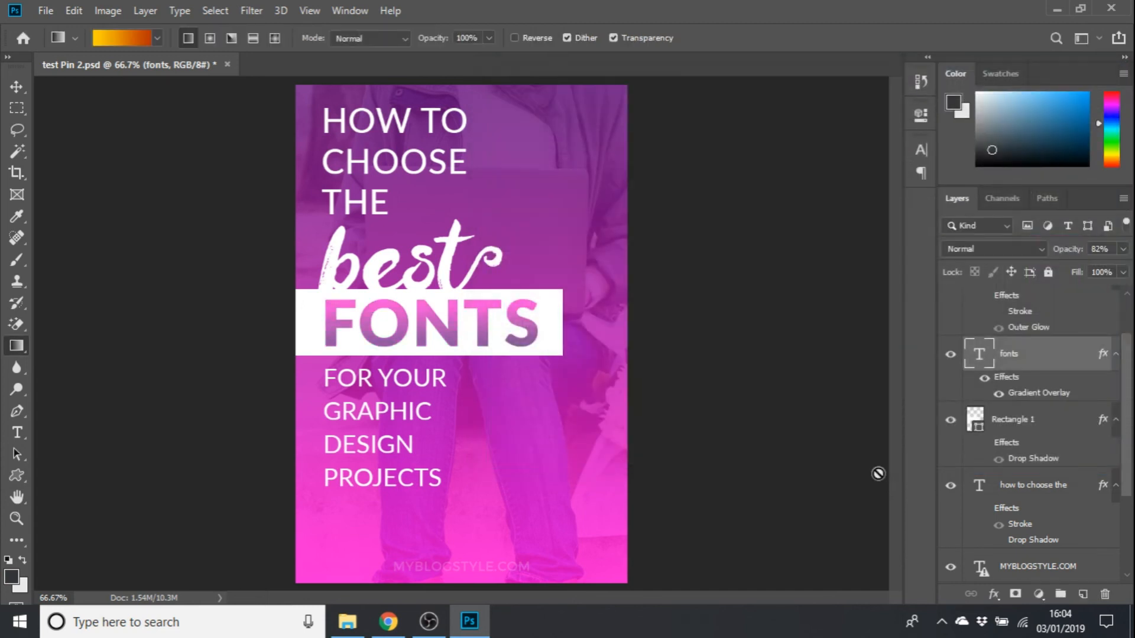